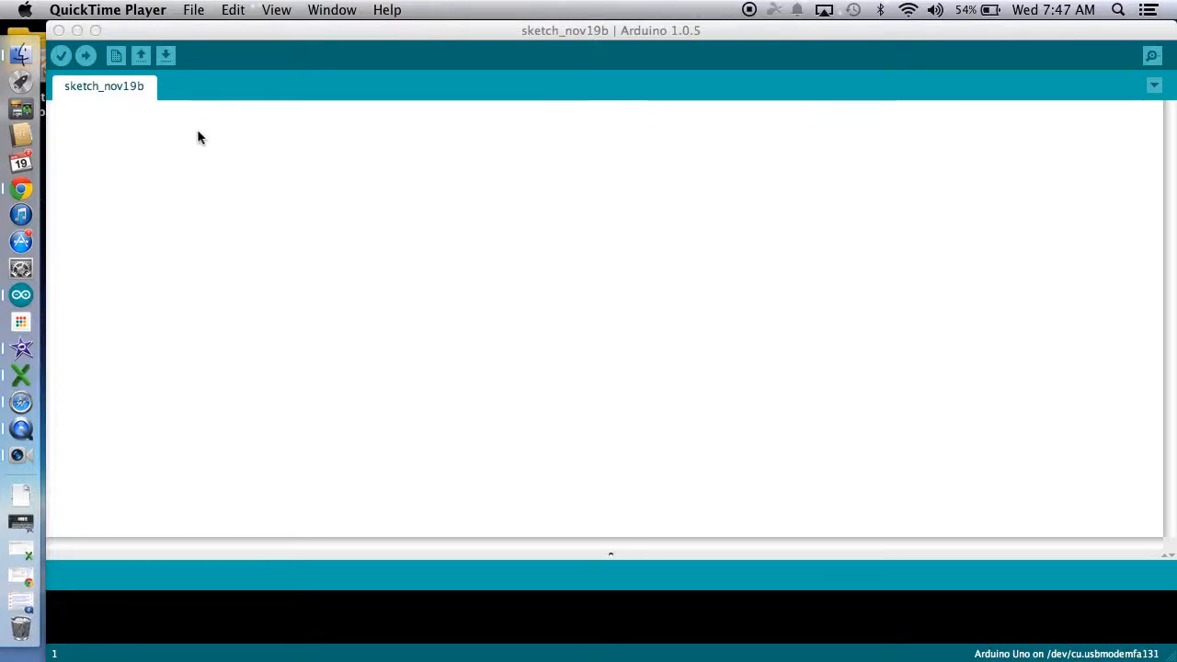
pyautogui.moveTo(230, 110)
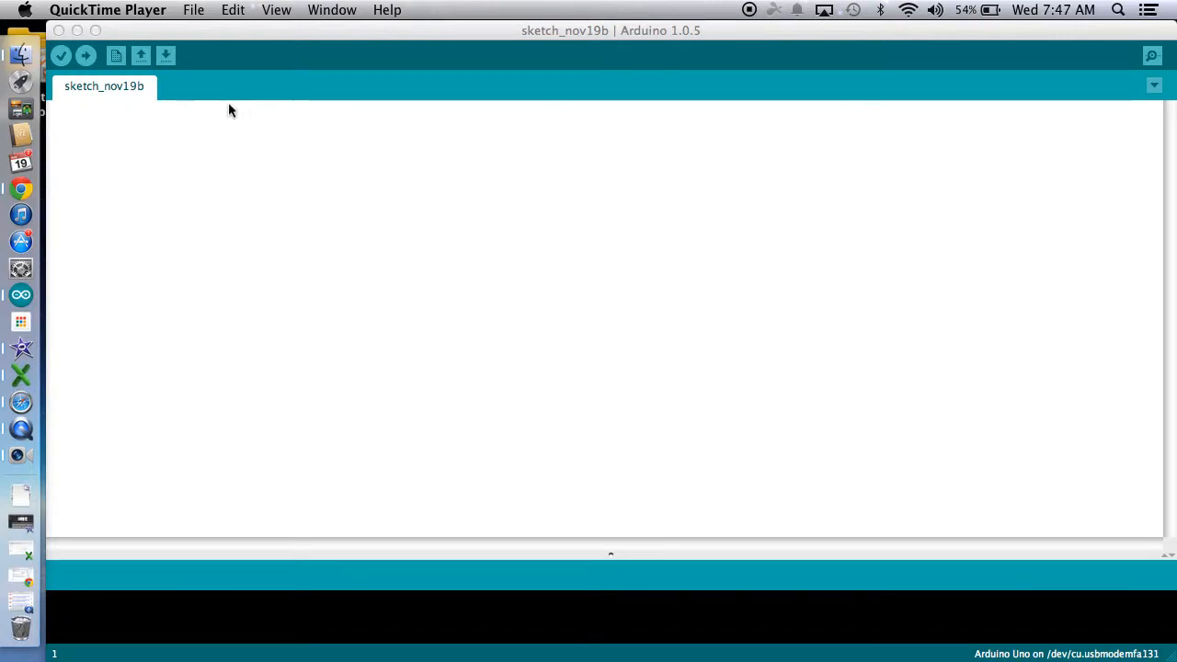
pyautogui.moveTo(218, 125)
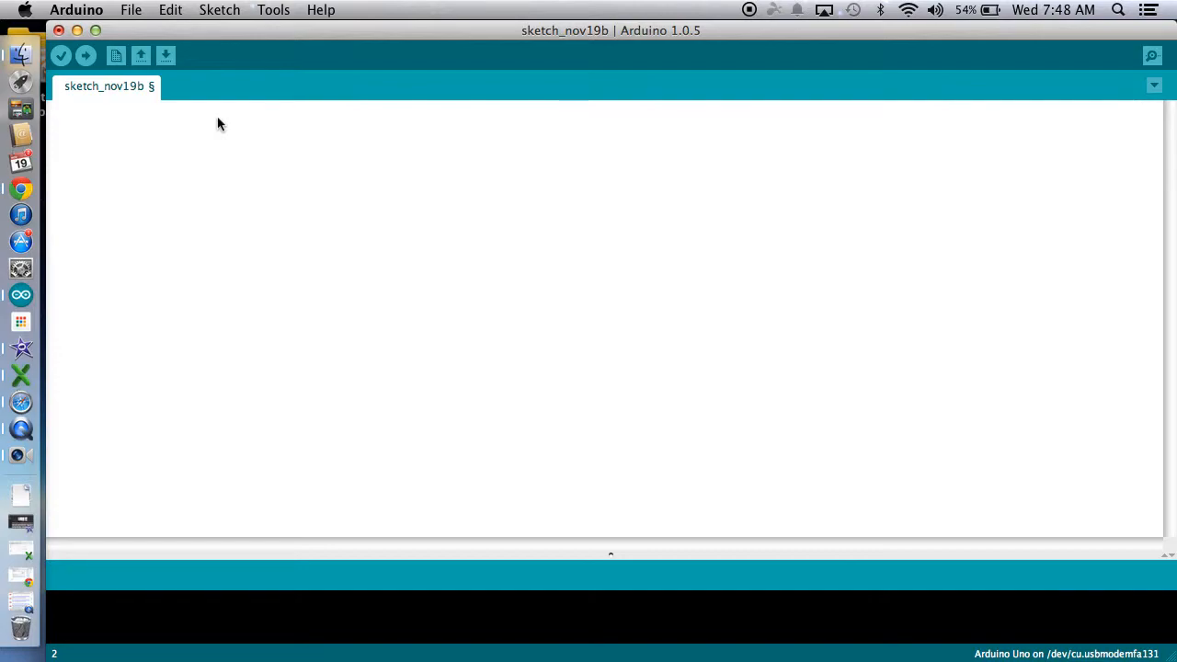
pyautogui.moveTo(195, 132)
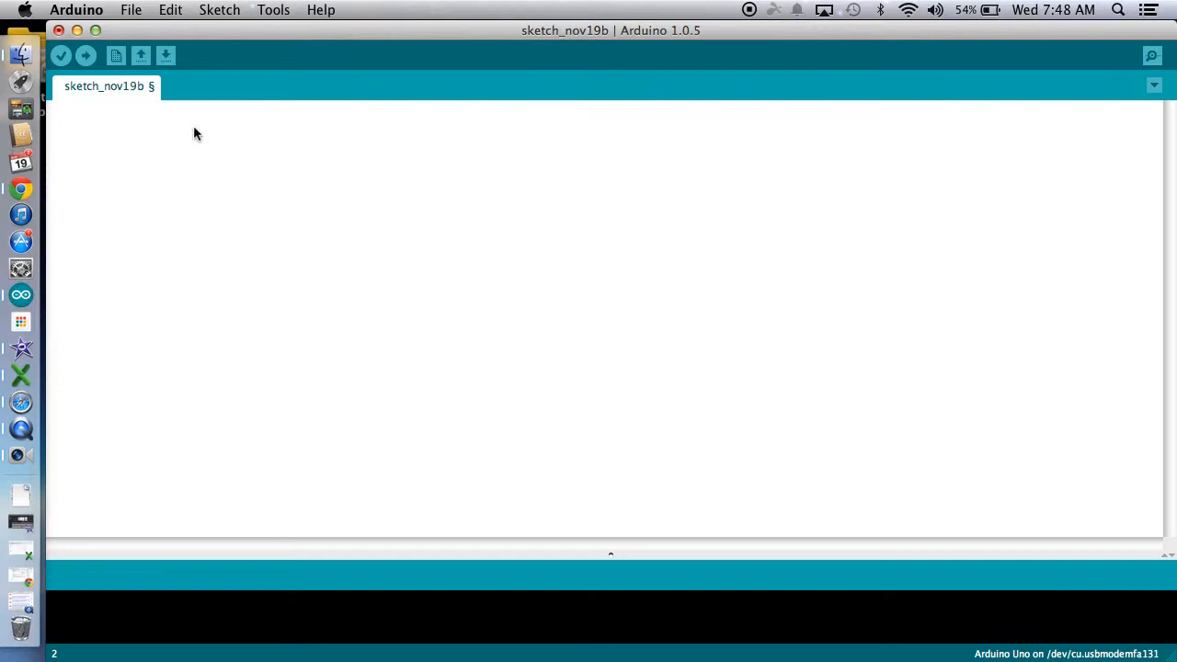
# - Declare const int LED1 = 11; and start a // comment after it
pyautogui.write('con')
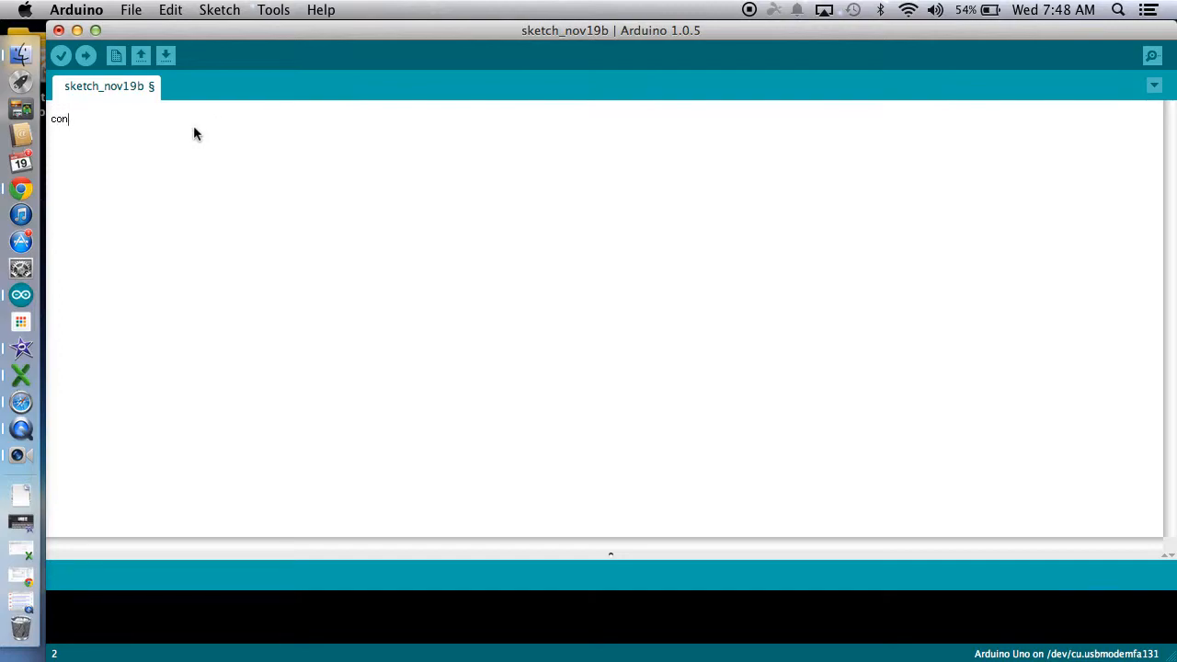
pyautogui.write('st')
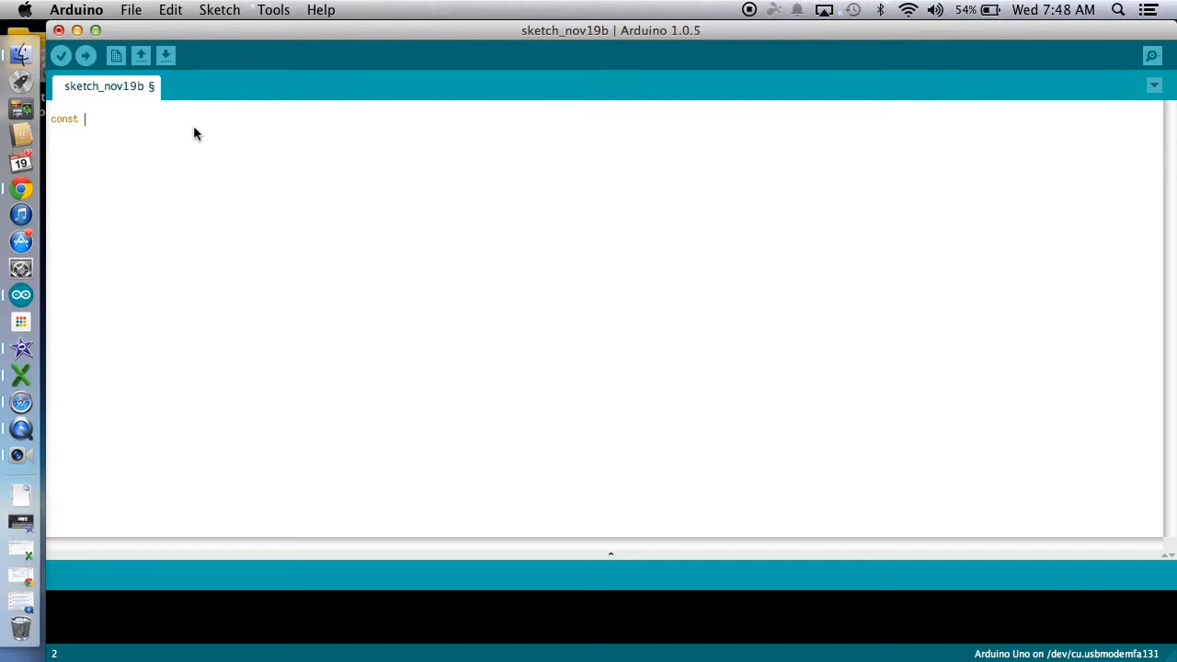
pyautogui.write('int')
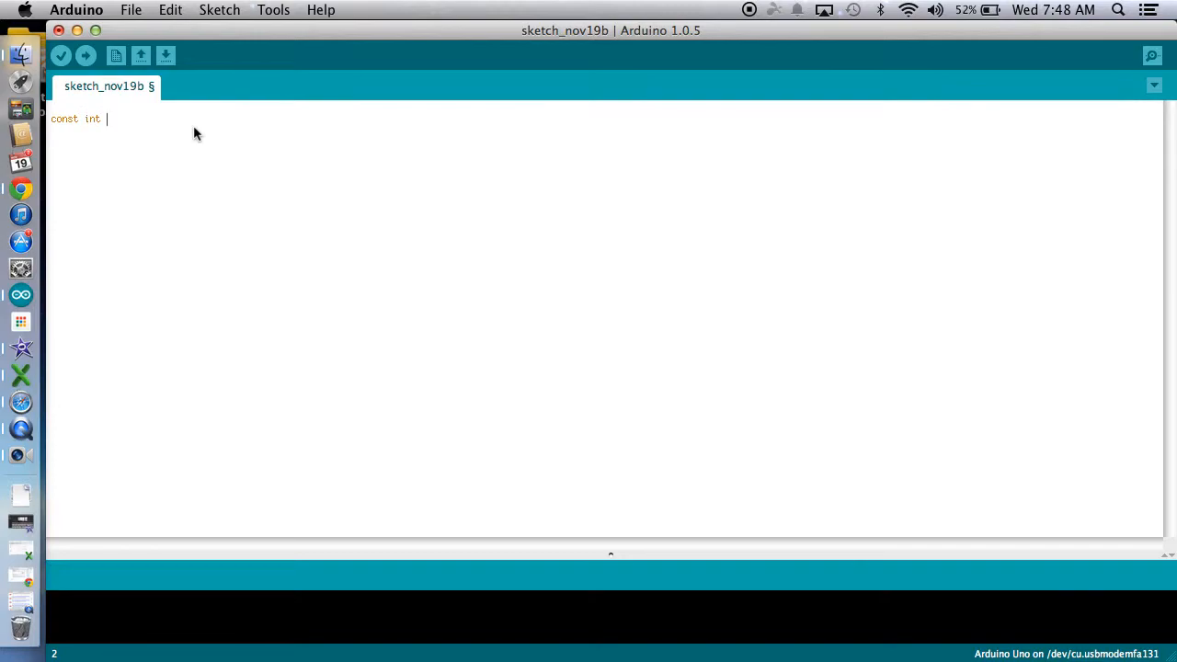
pyautogui.write('L')
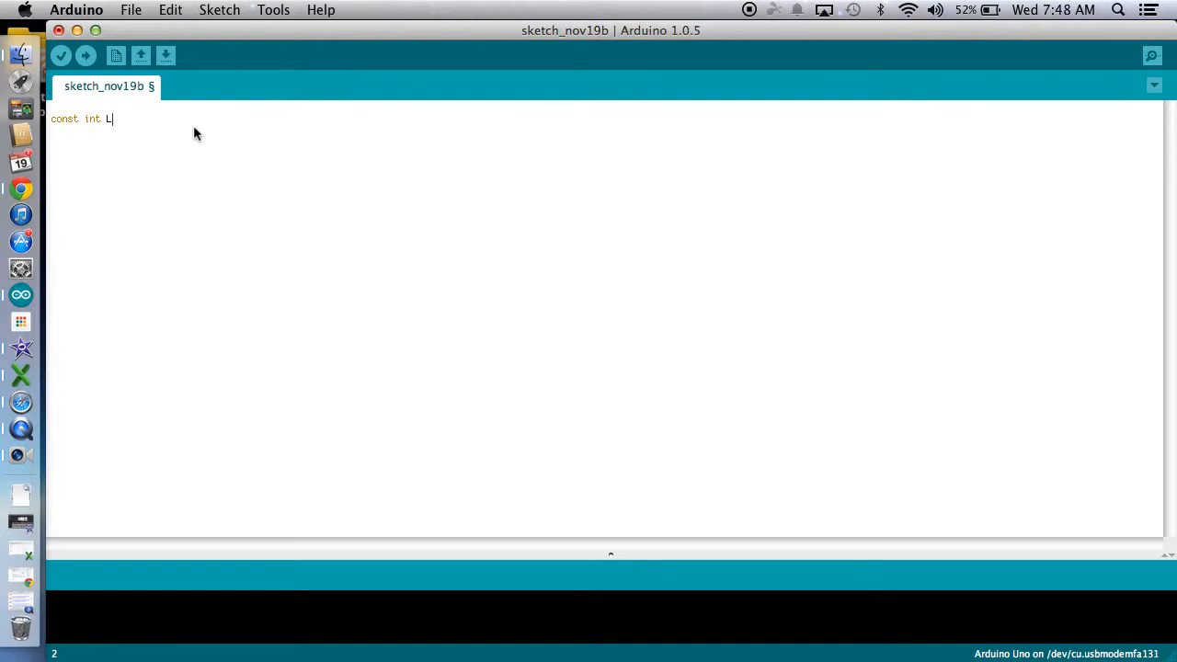
pyautogui.write('ED1')
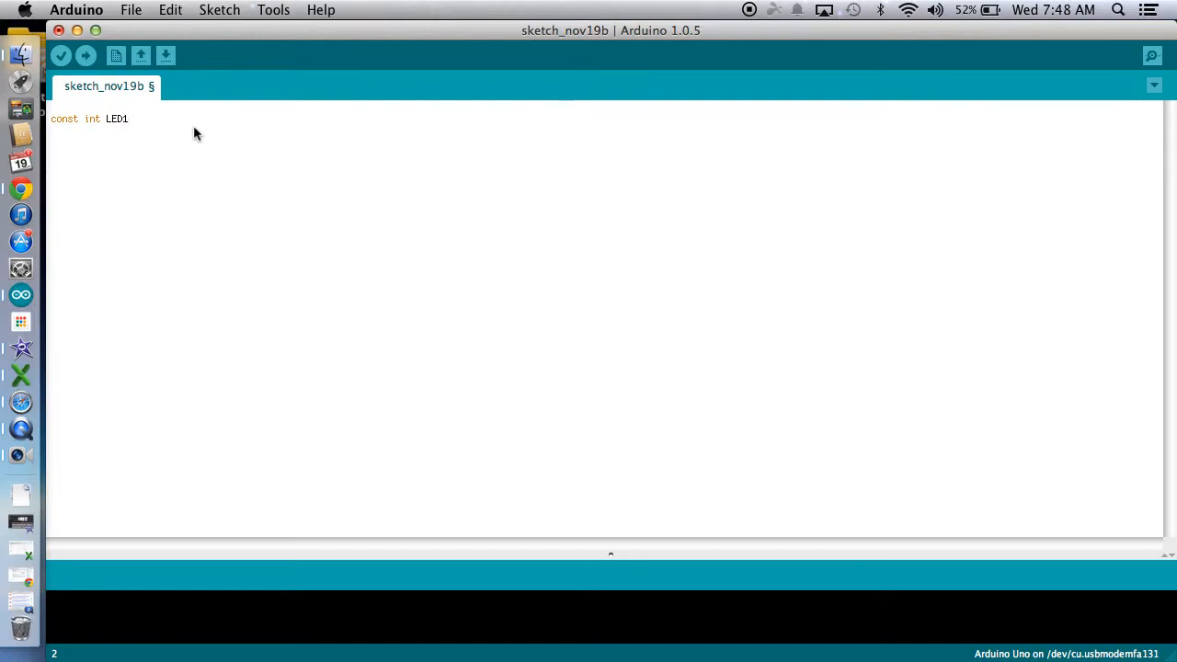
pyautogui.write('=')
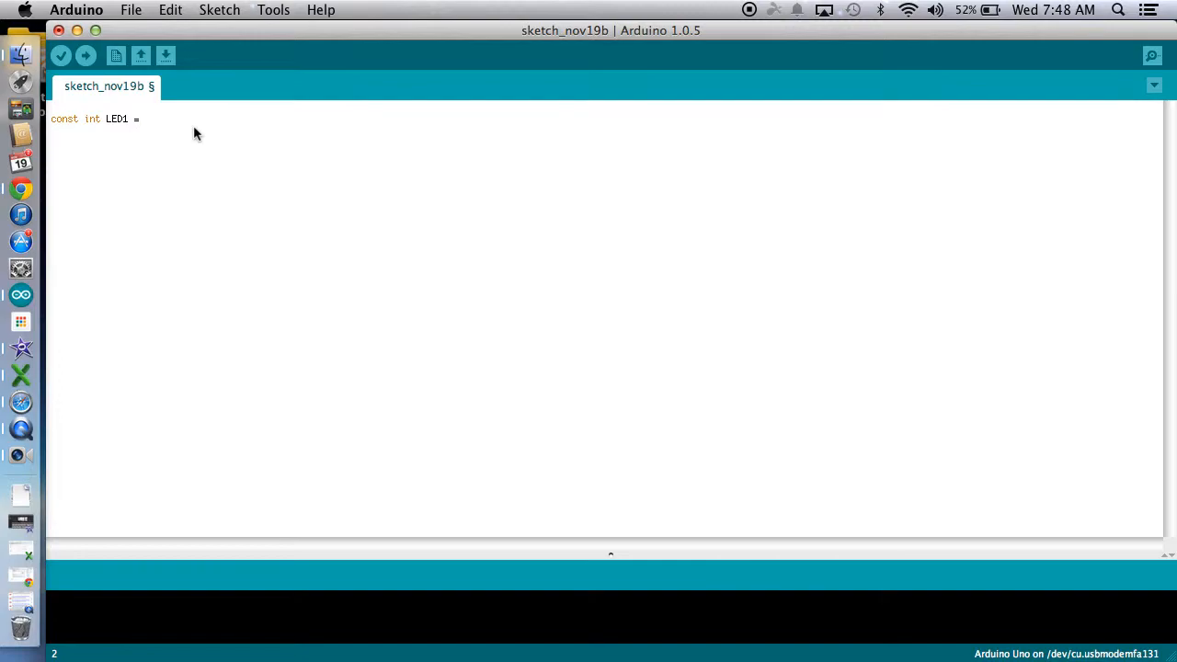
pyautogui.write('11;')
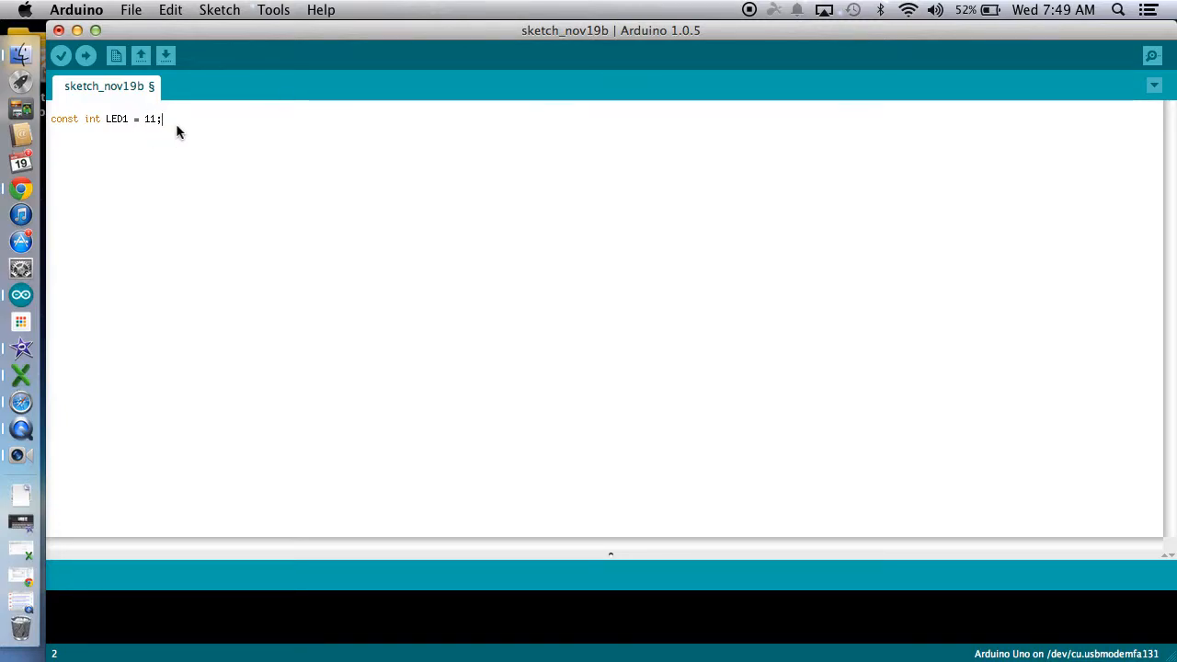
pyautogui.write('//')
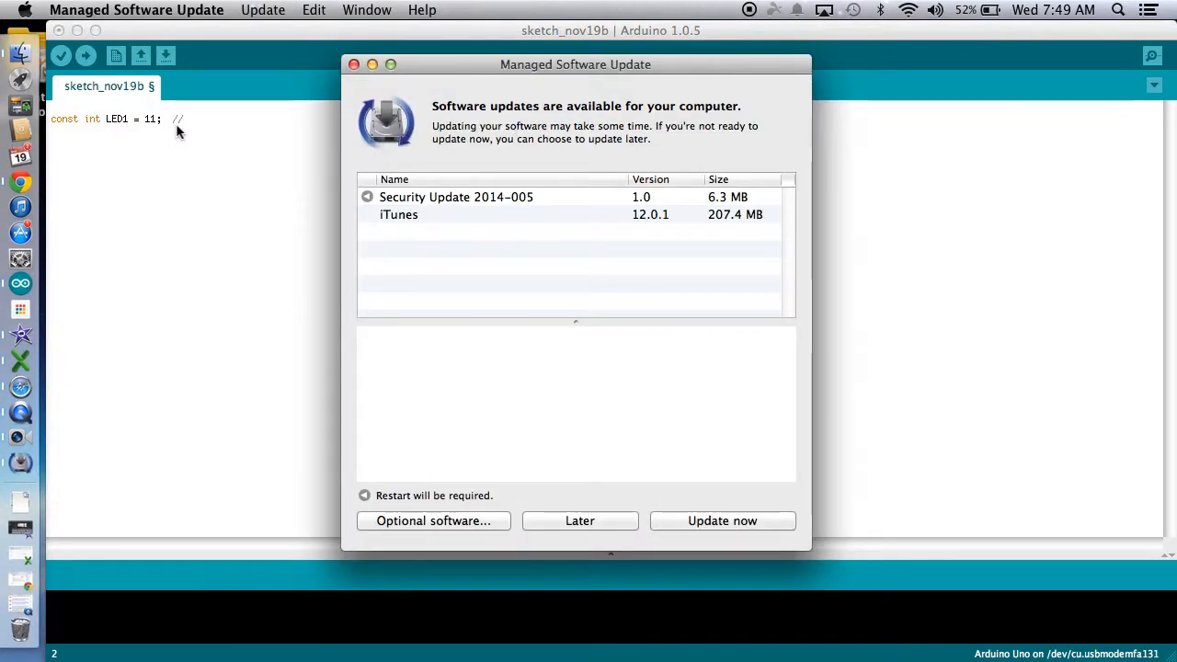
# - Postpone the Managed Software Update prompt with Later
pyautogui.click(721, 520)
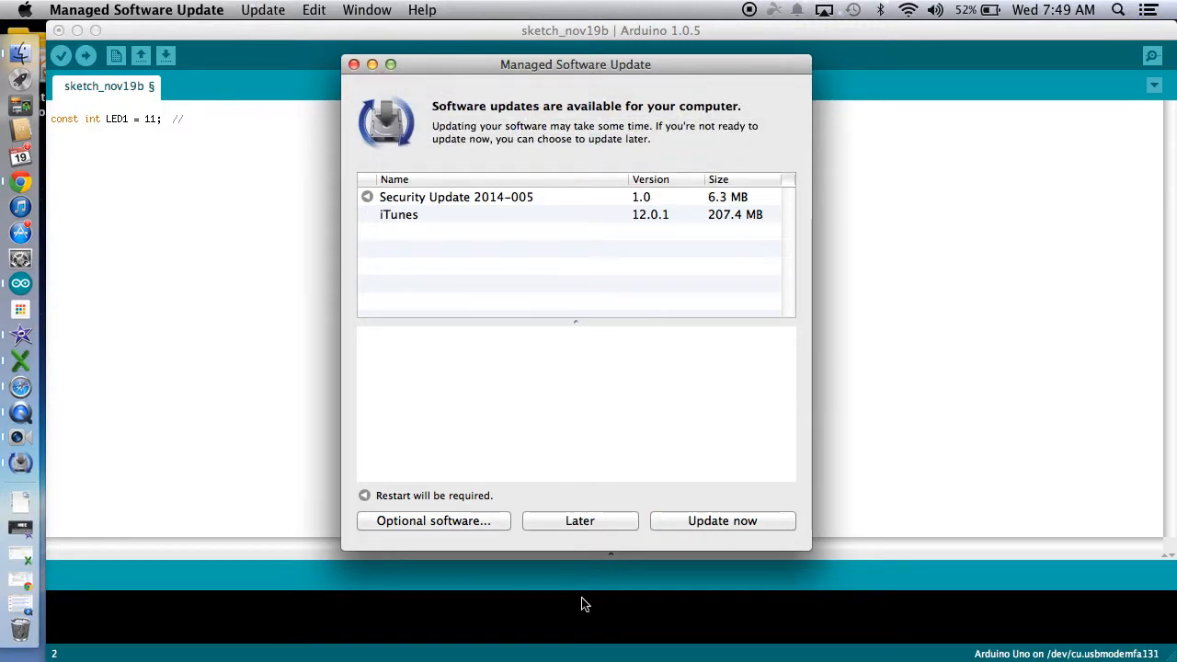
pyautogui.click(579, 520)
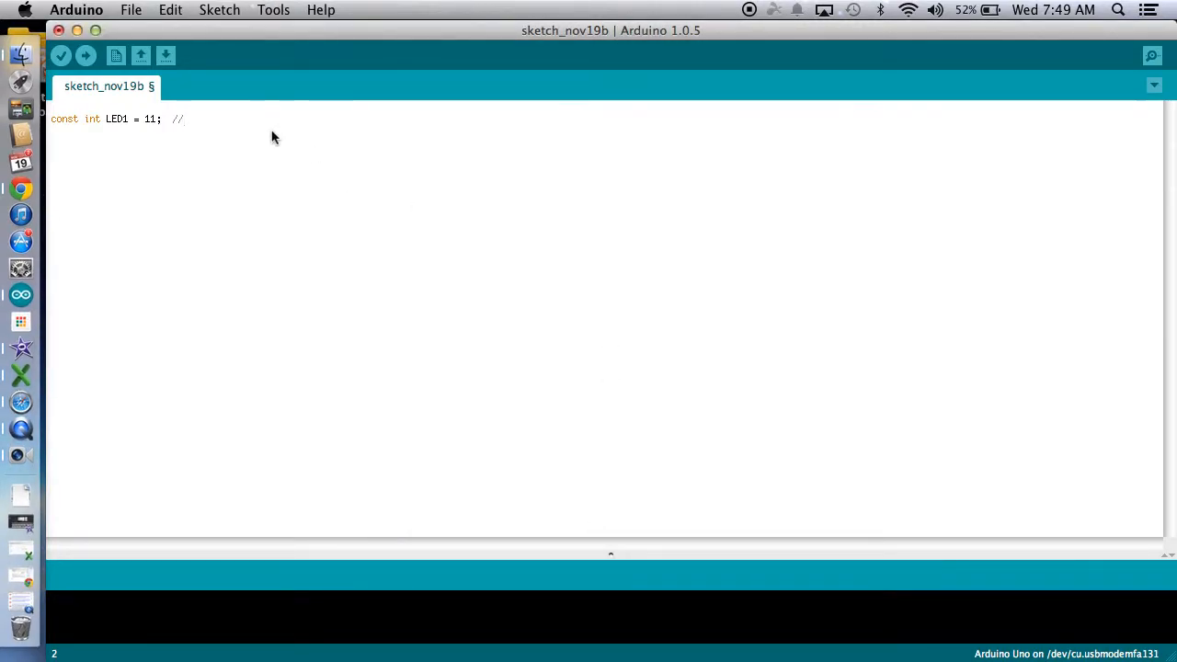
# - Complete the LED1 comment to read "//defines and names pin"
pyautogui.write('defines and names pin')
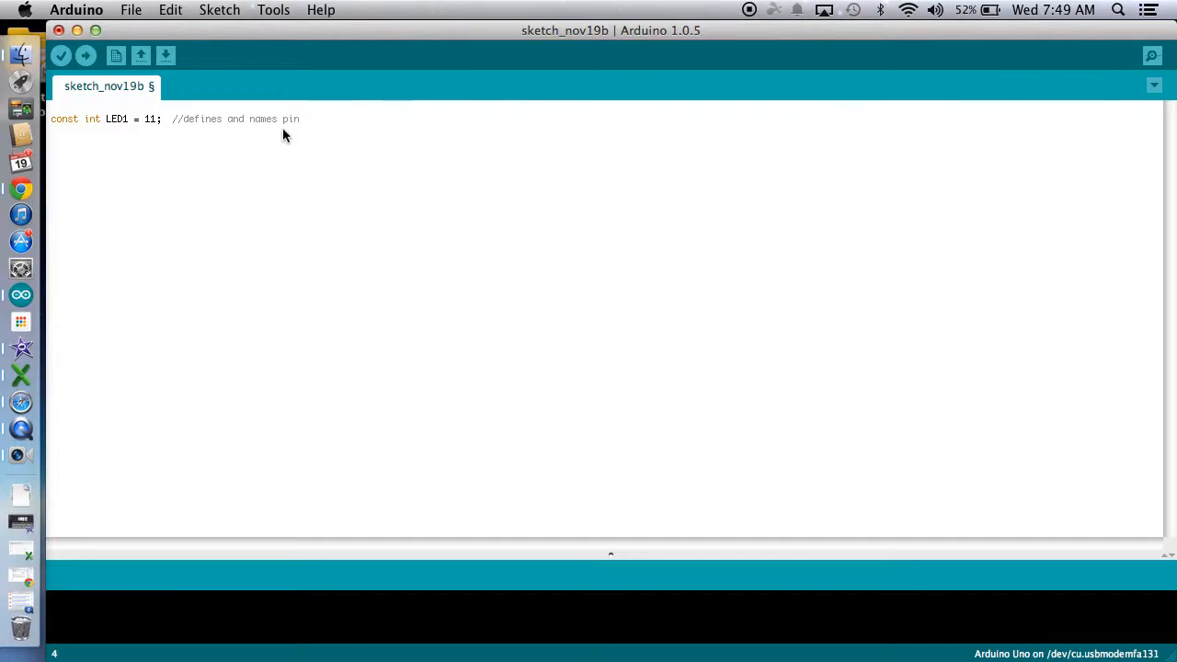
# - Write an empty void setup() function with its braces
pyautogui.write('void')
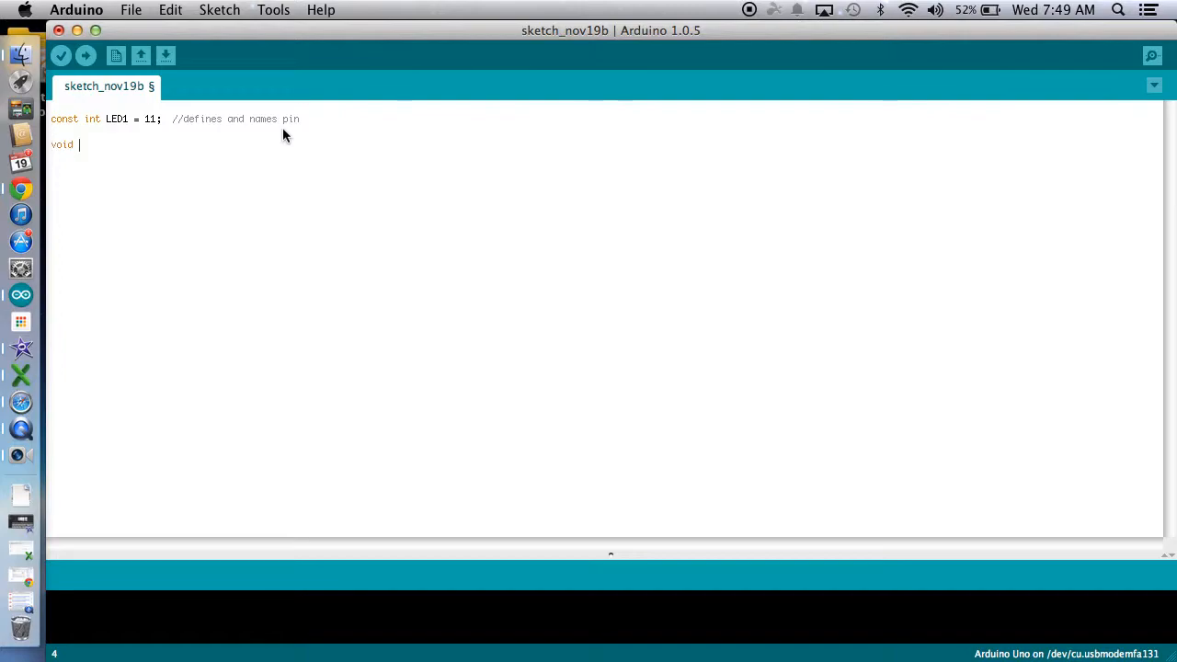
pyautogui.write('setup')
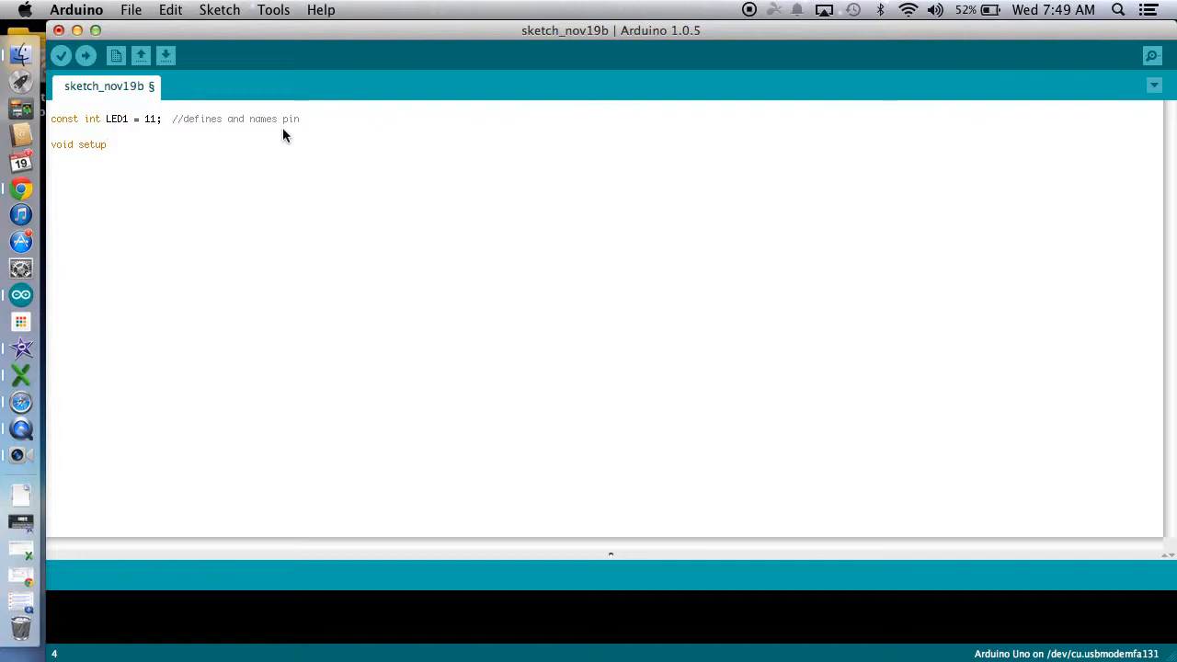
pyautogui.write('()')
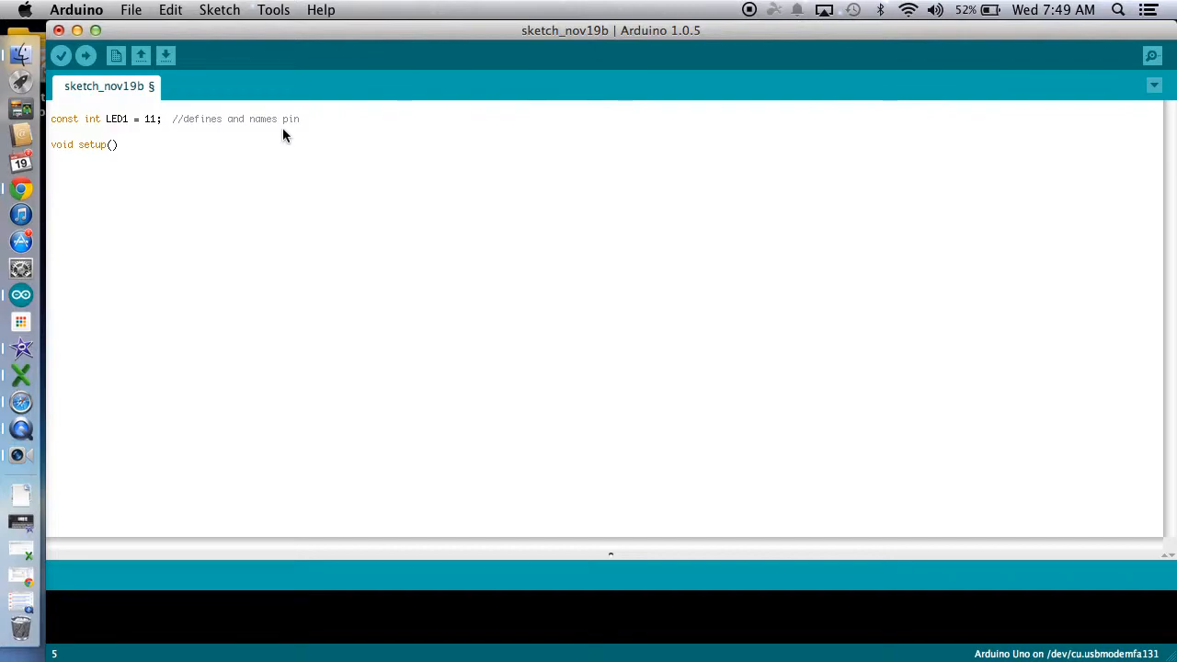
pyautogui.write('{')
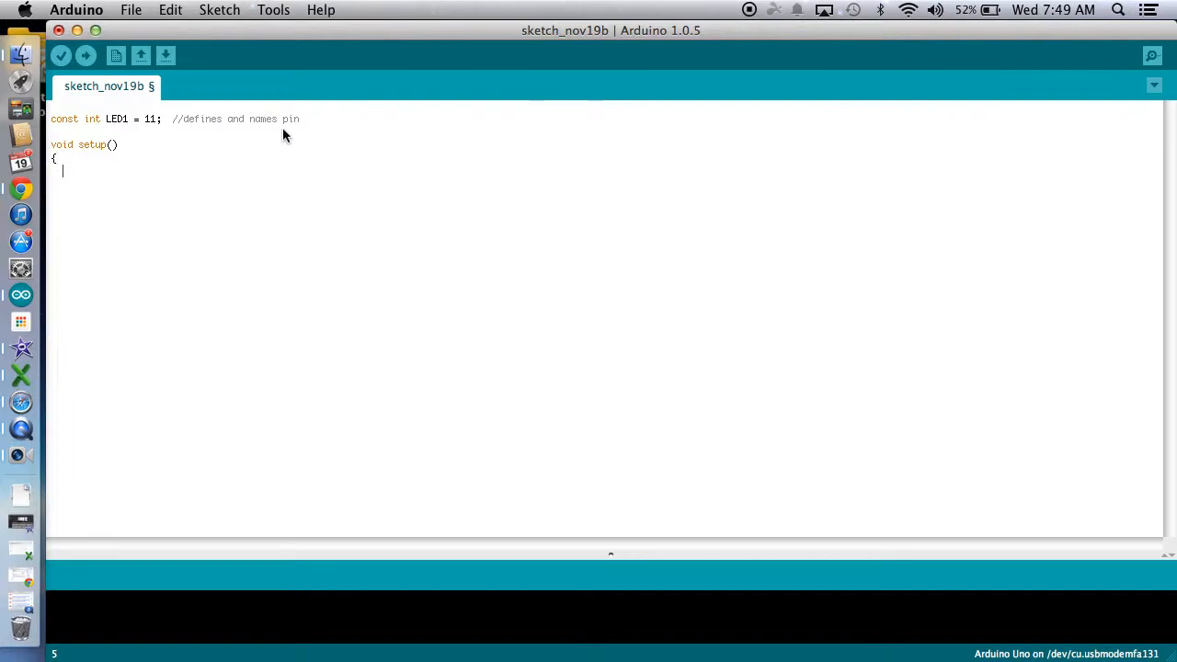
pyautogui.write('}')
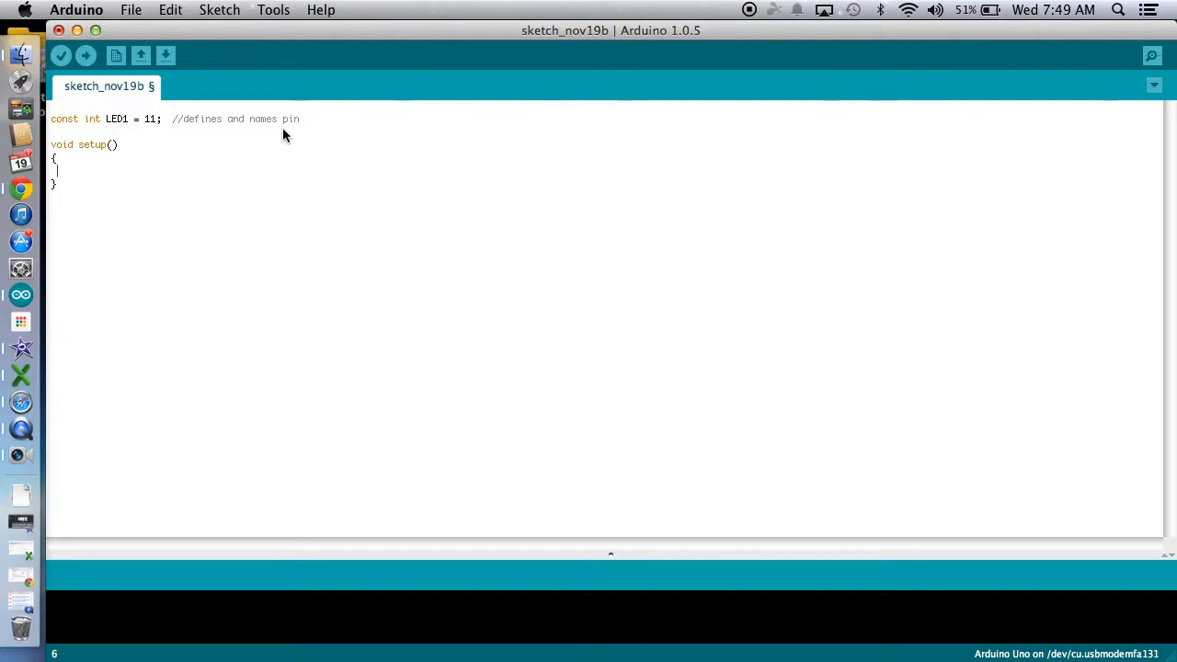
# - Add pinMode(LED1, OUTPUT); inside setup to make the pin an output
pyautogui.write('pi')
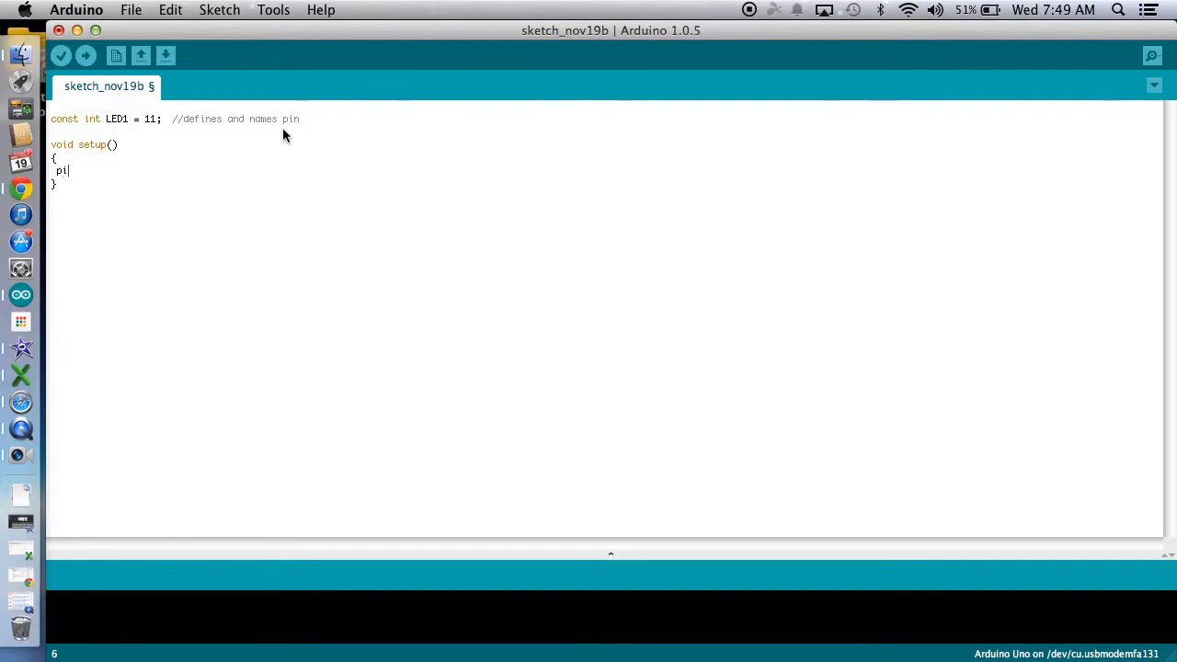
pyautogui.write('nMo')
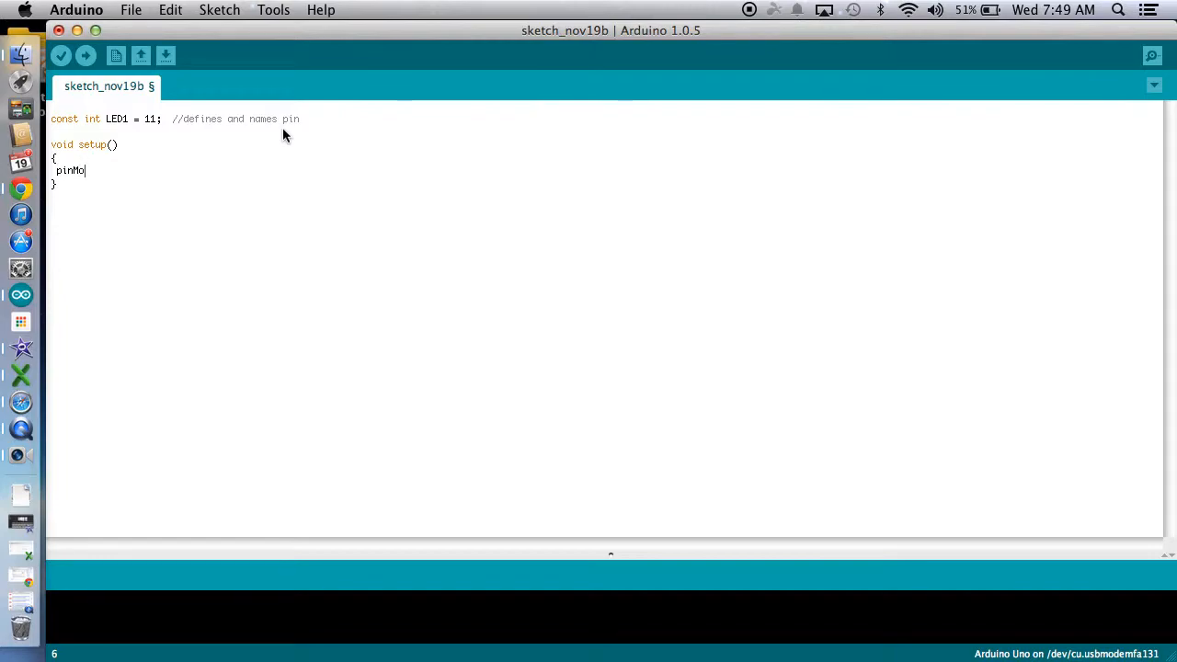
pyautogui.write('de')
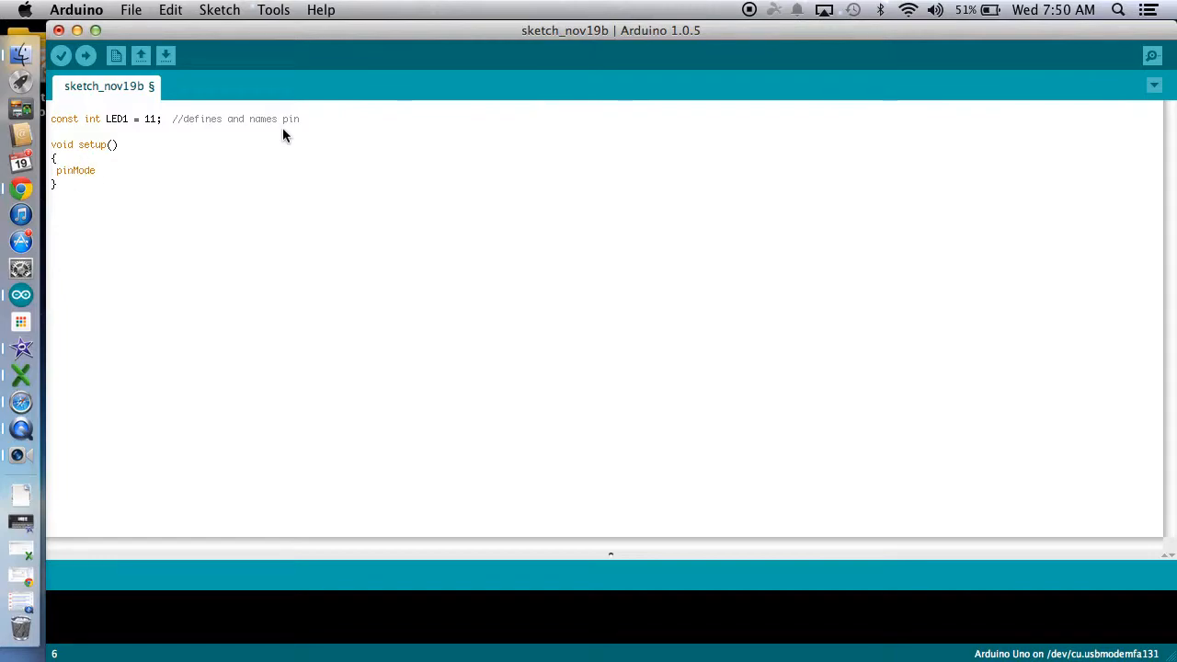
pyautogui.write('(L')
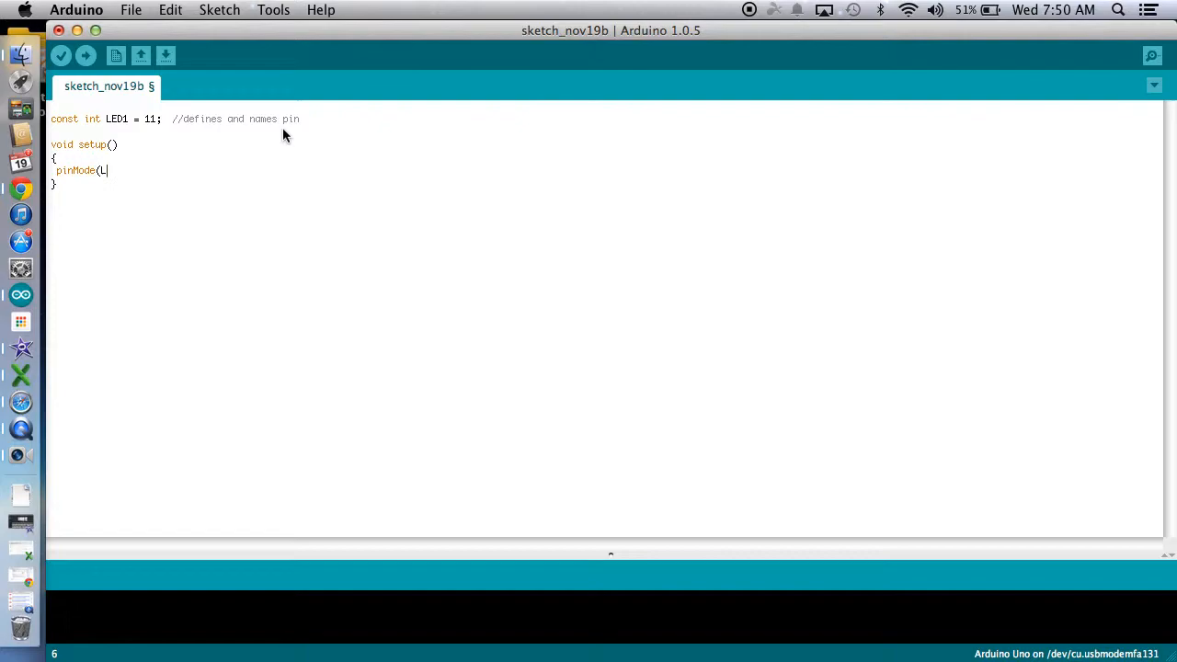
pyautogui.write('ED1,')
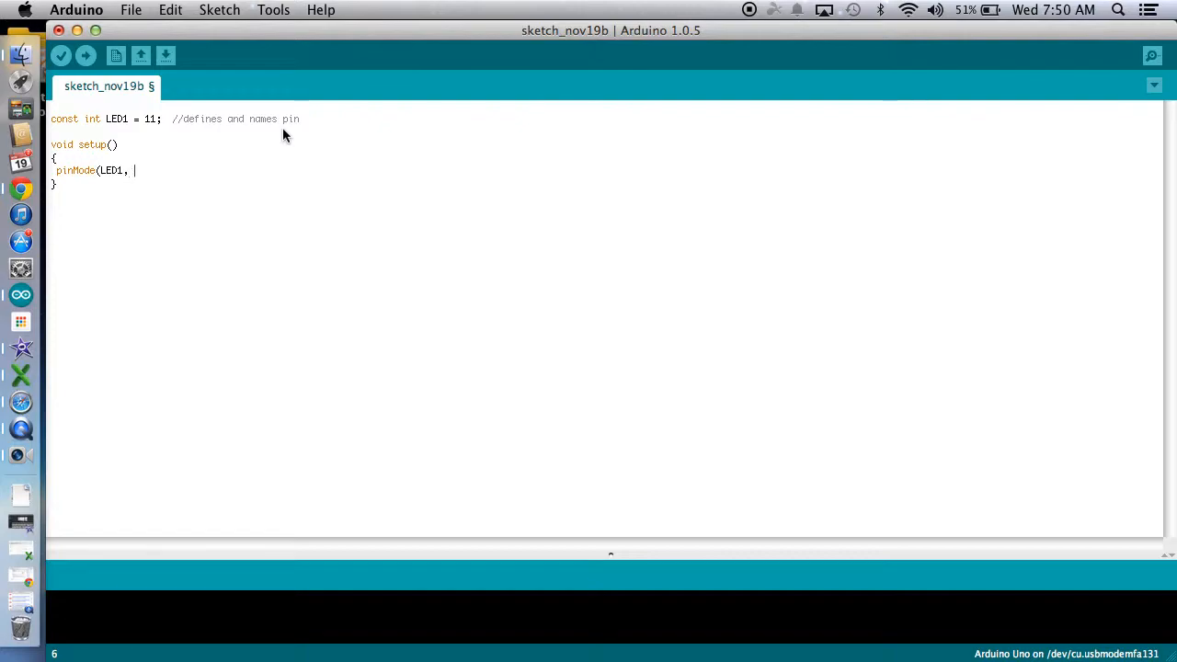
pyautogui.write('OUTP')
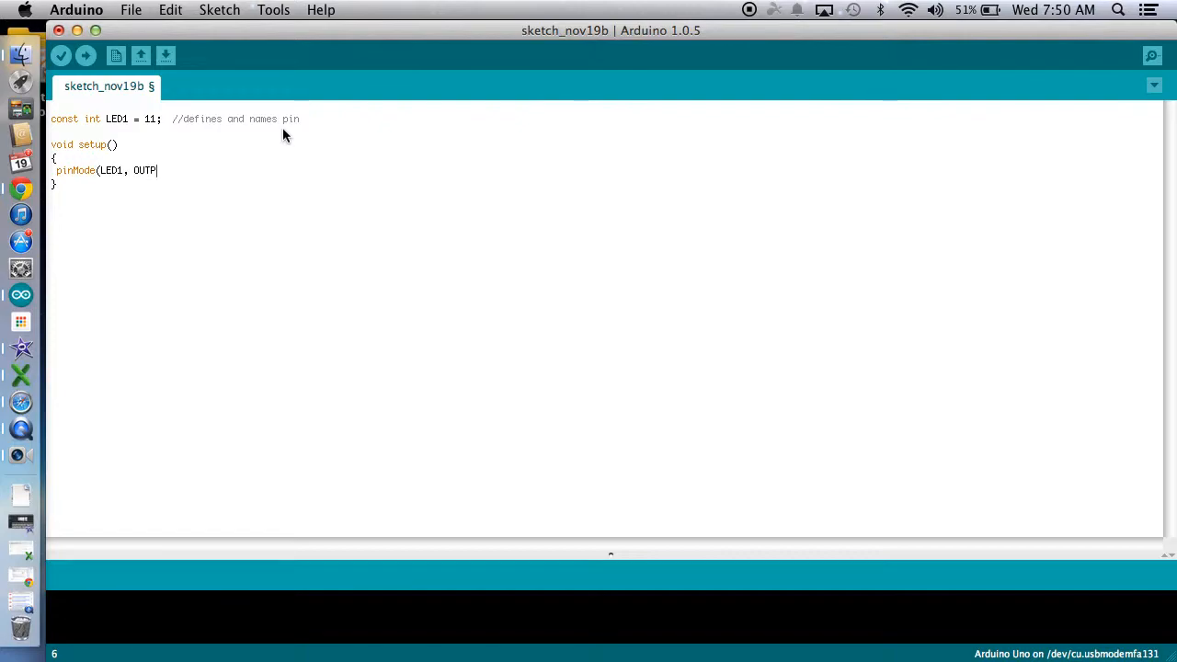
pyautogui.write('UT);')
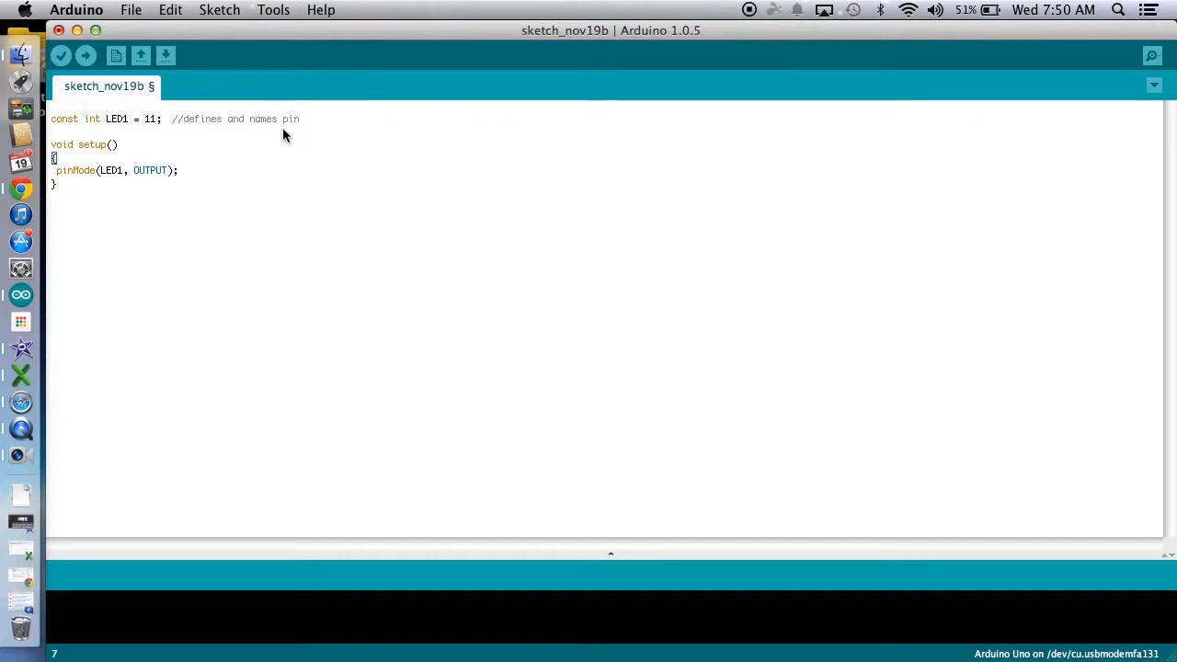
# - Start a void loop() function and open its body on a new line
pyautogui.write('v')
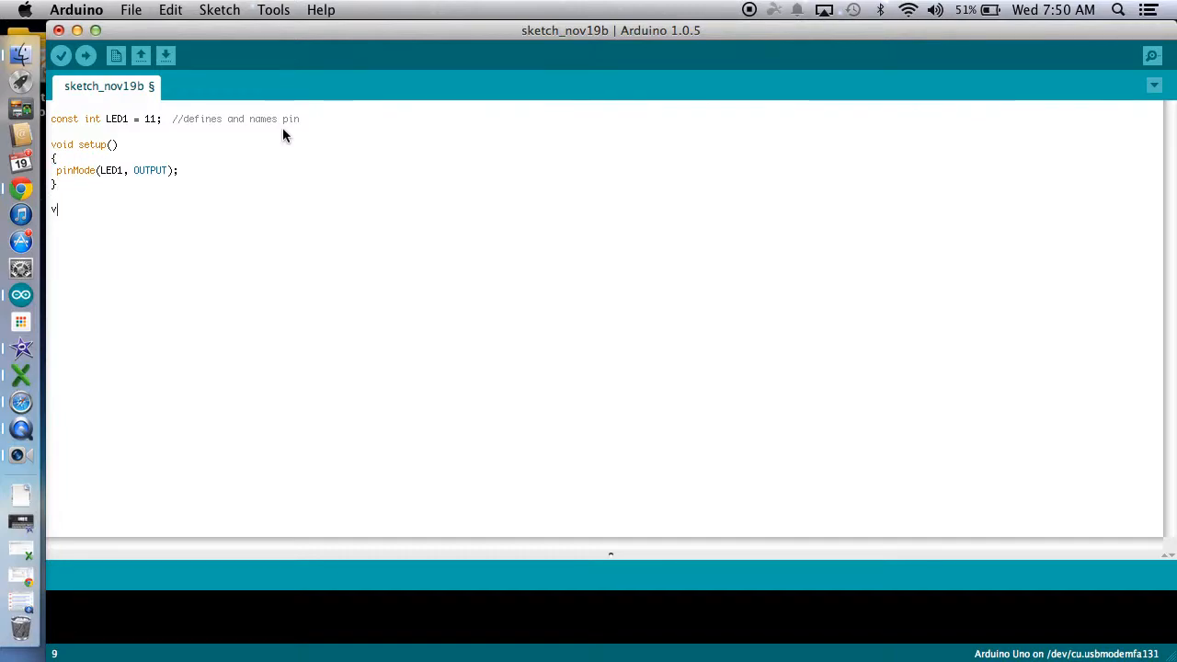
pyautogui.write('oid loop')
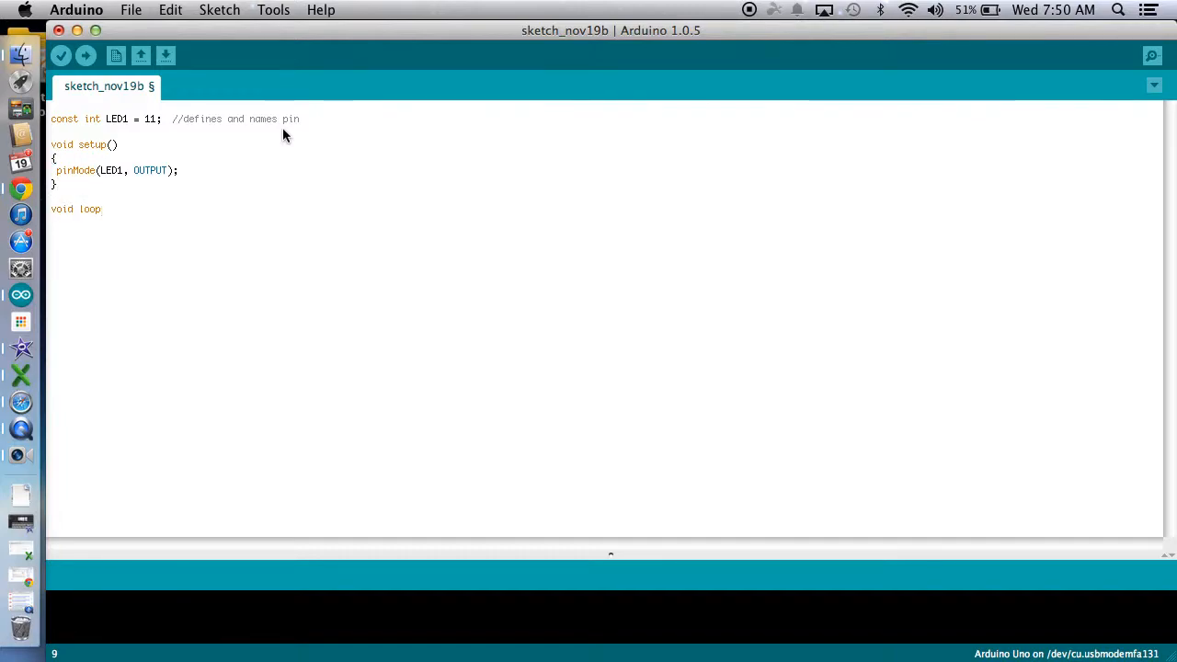
pyautogui.write('()')
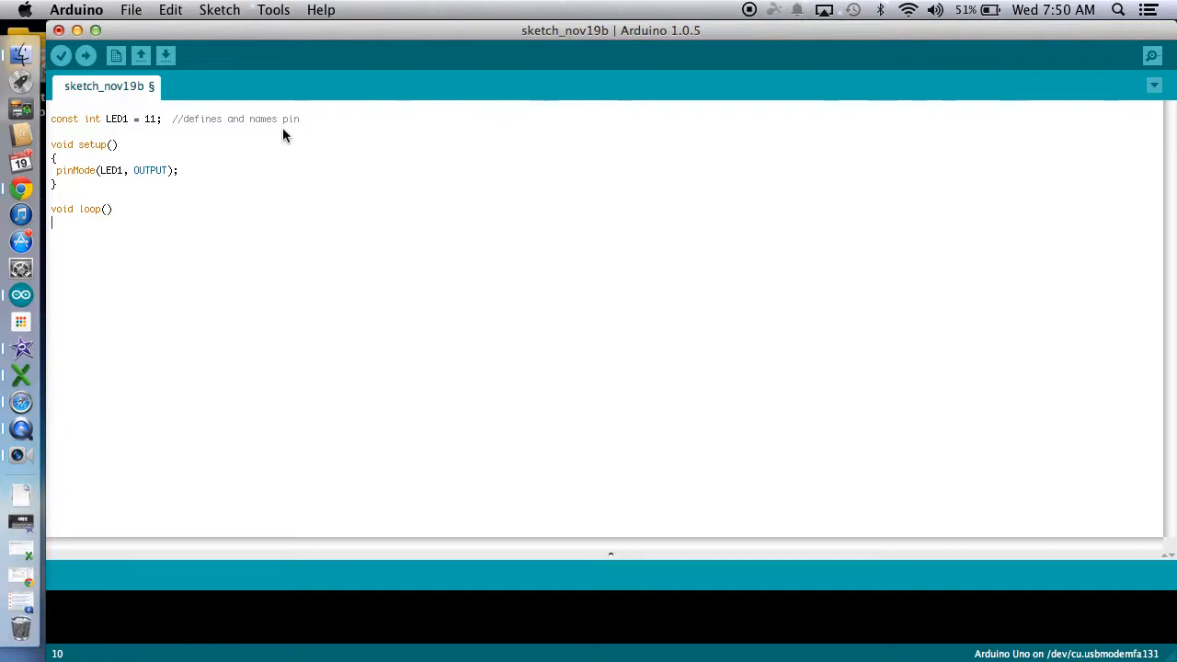
pyautogui.write('{')
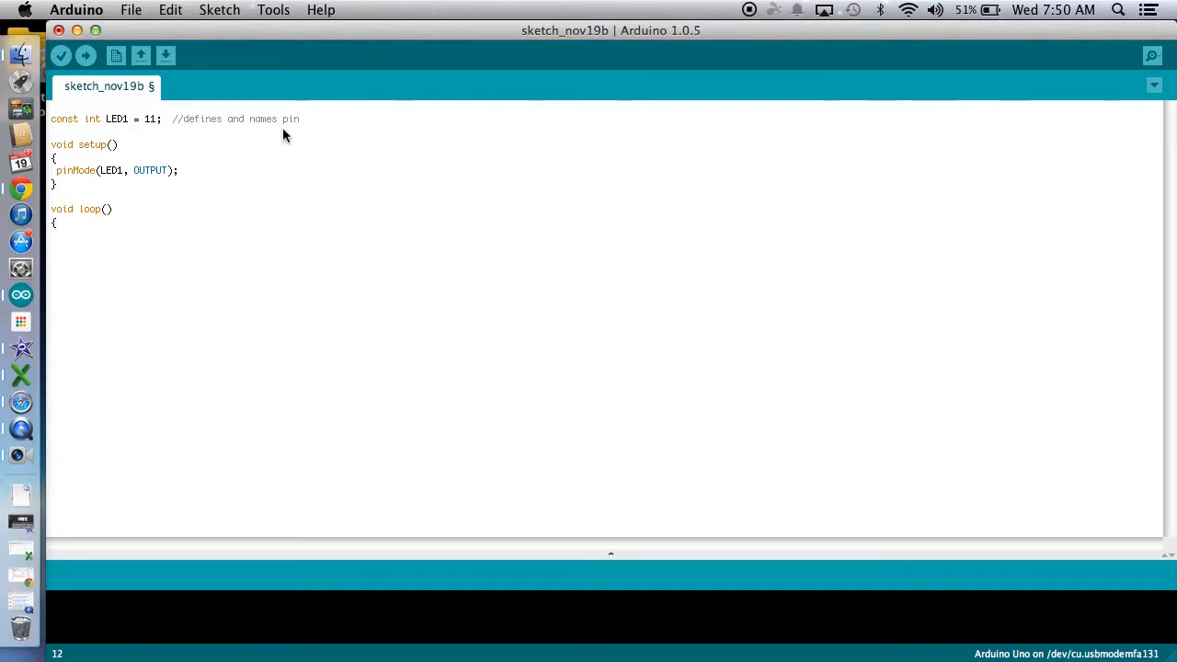
pyautogui.press('Return')
pyautogui.write('}')
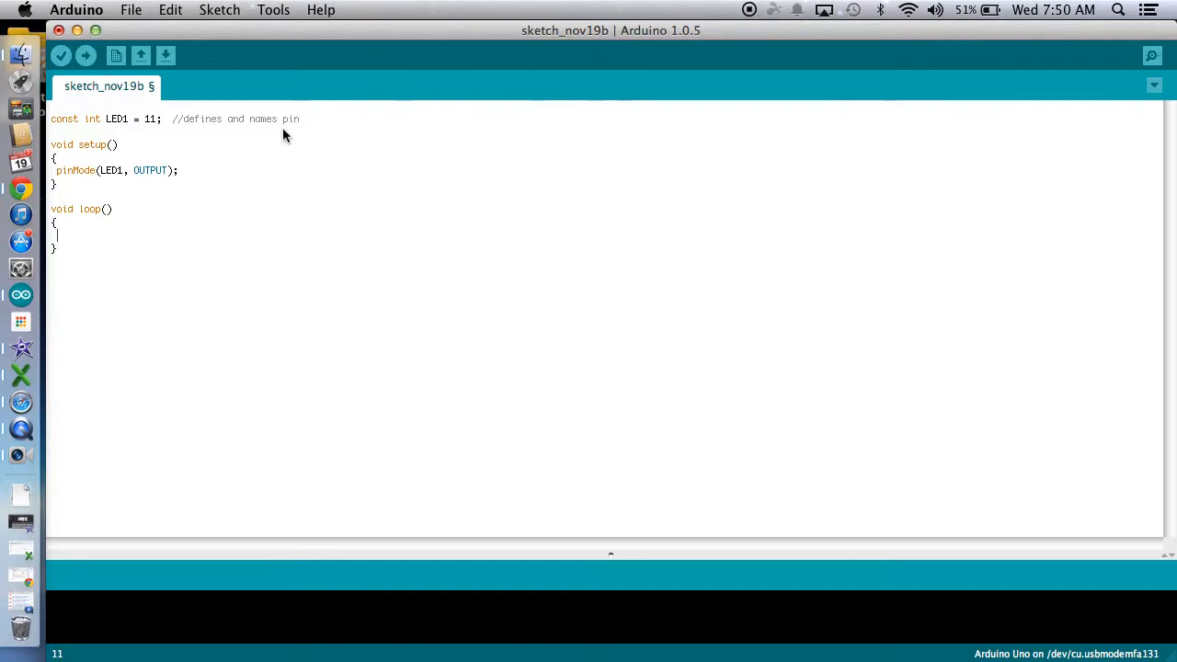
# - Write digitalWrite(LED1, HIGH); fixing the mistyped LED! to LED1
pyautogui.write('d')
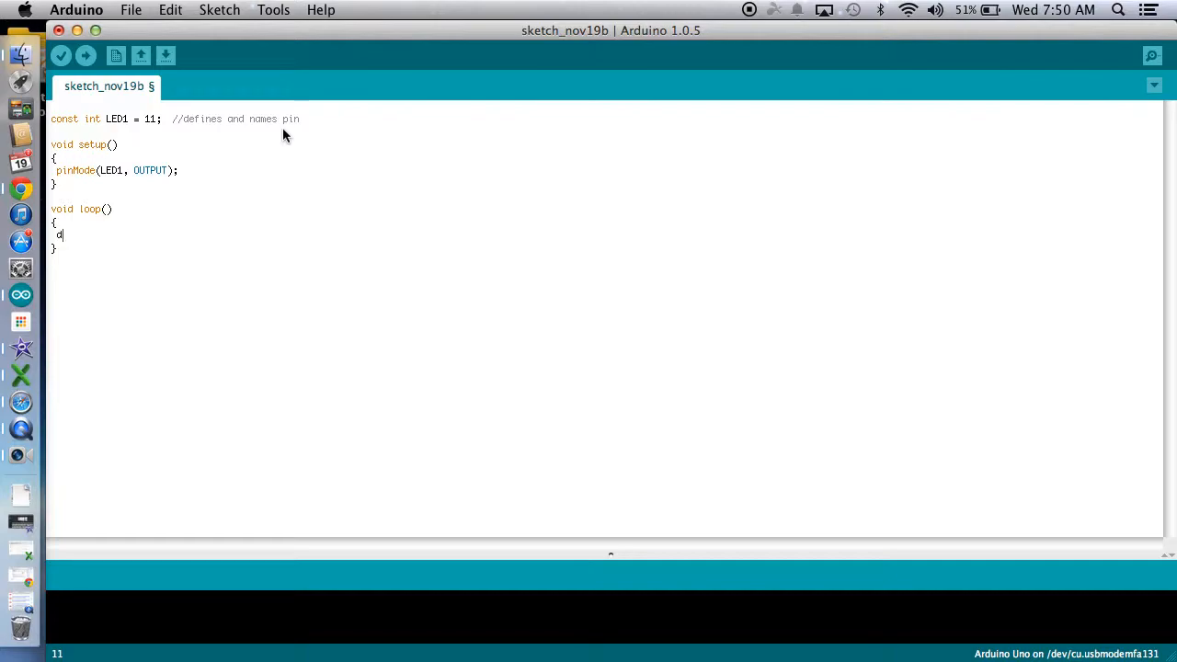
pyautogui.write('igital')
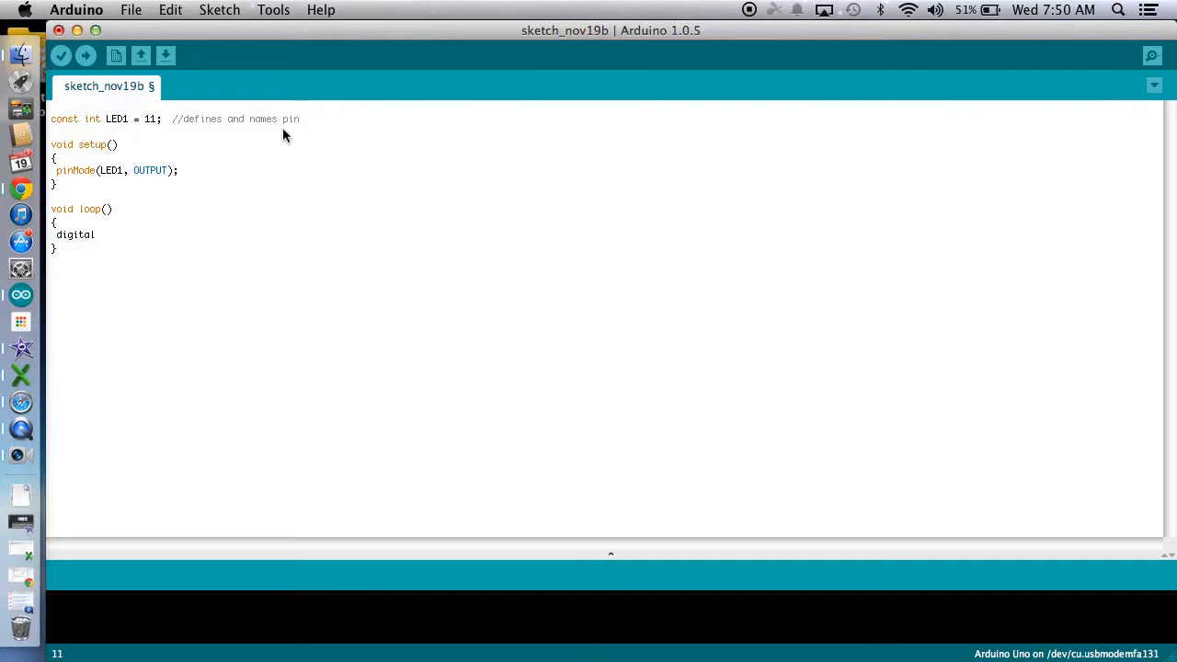
pyautogui.write('W')
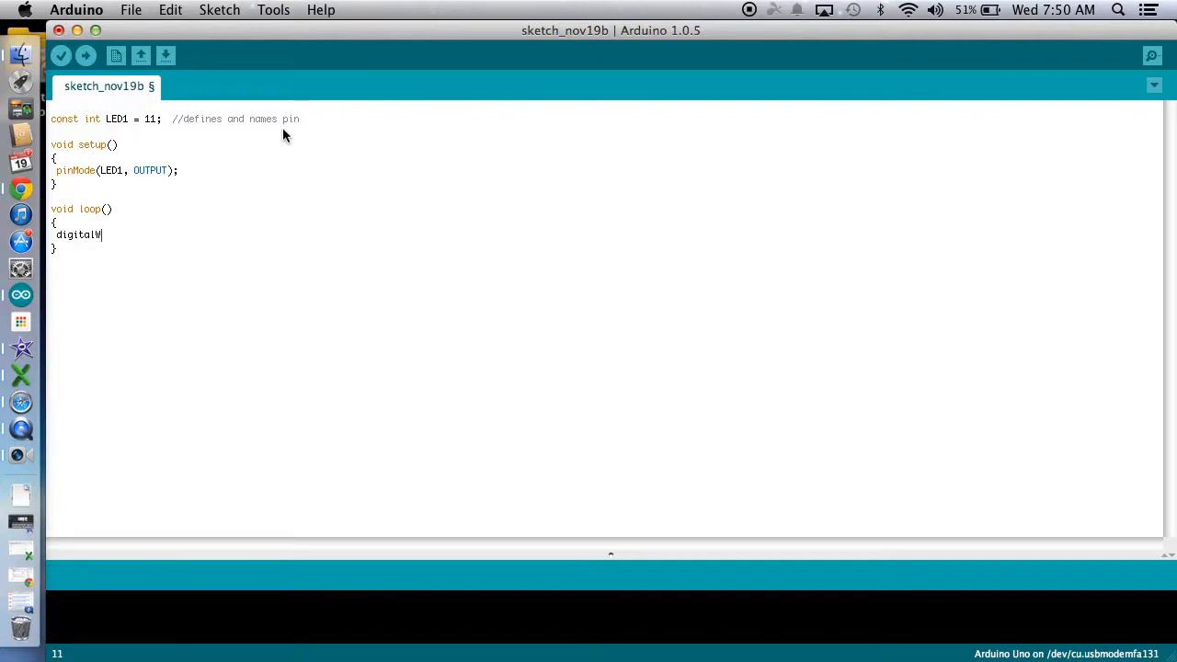
pyautogui.write('rite')
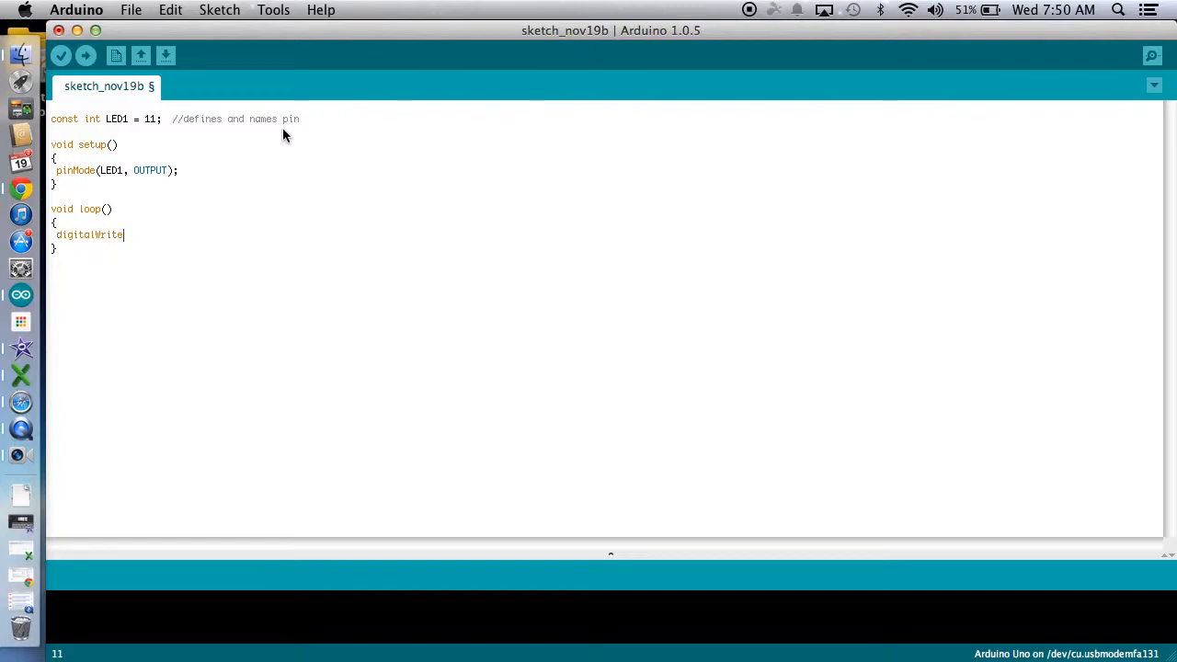
pyautogui.write('(')
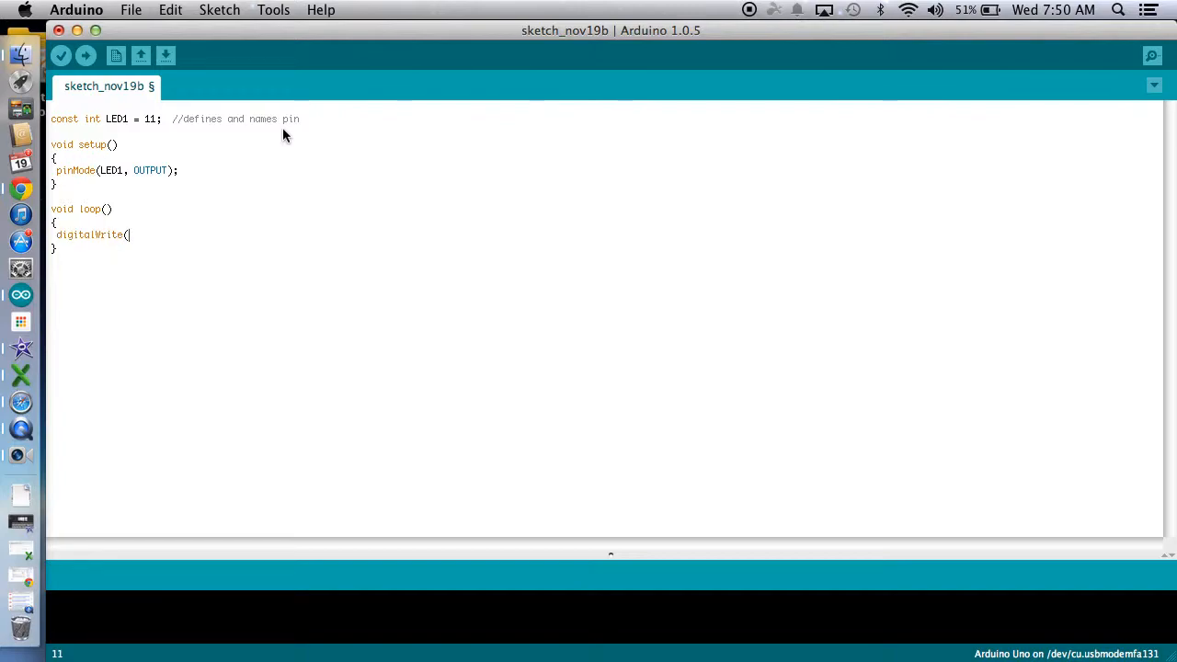
pyautogui.write('LED!')
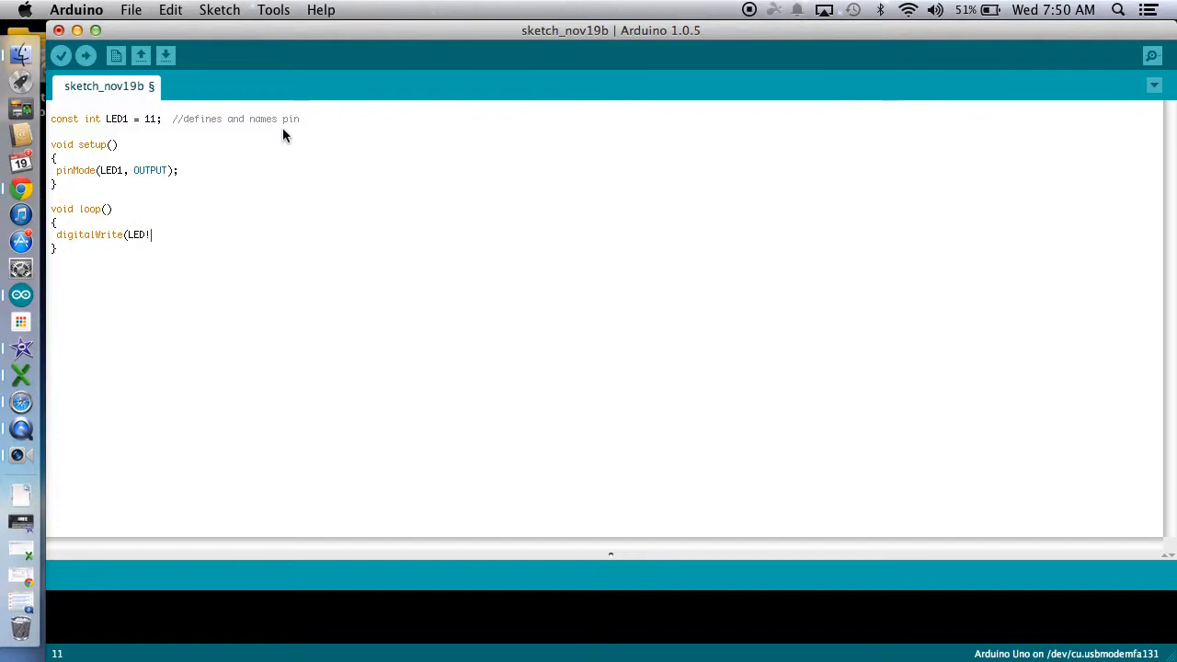
pyautogui.press('Backspace')
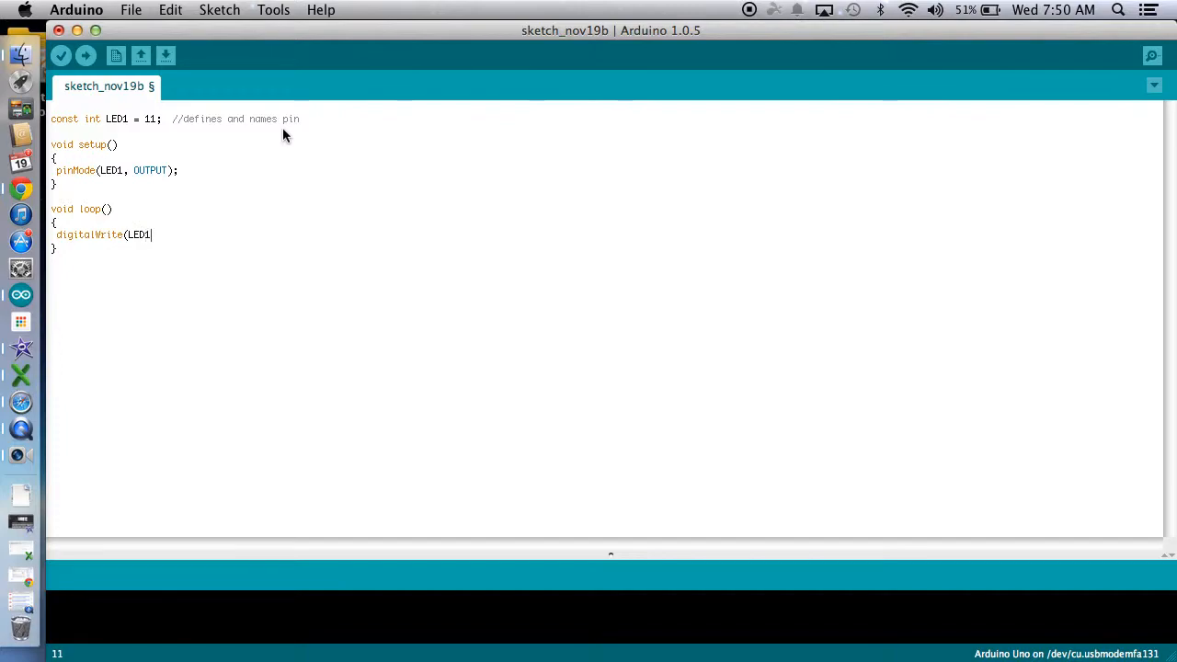
pyautogui.write(', HI')
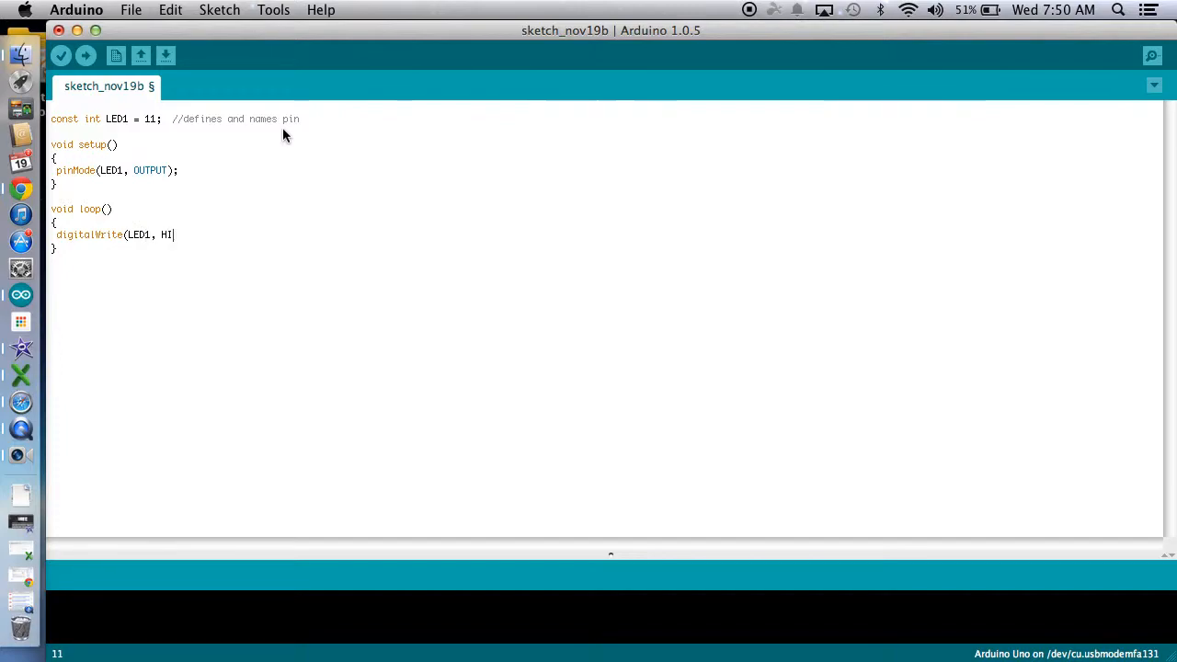
pyautogui.write('GH);')
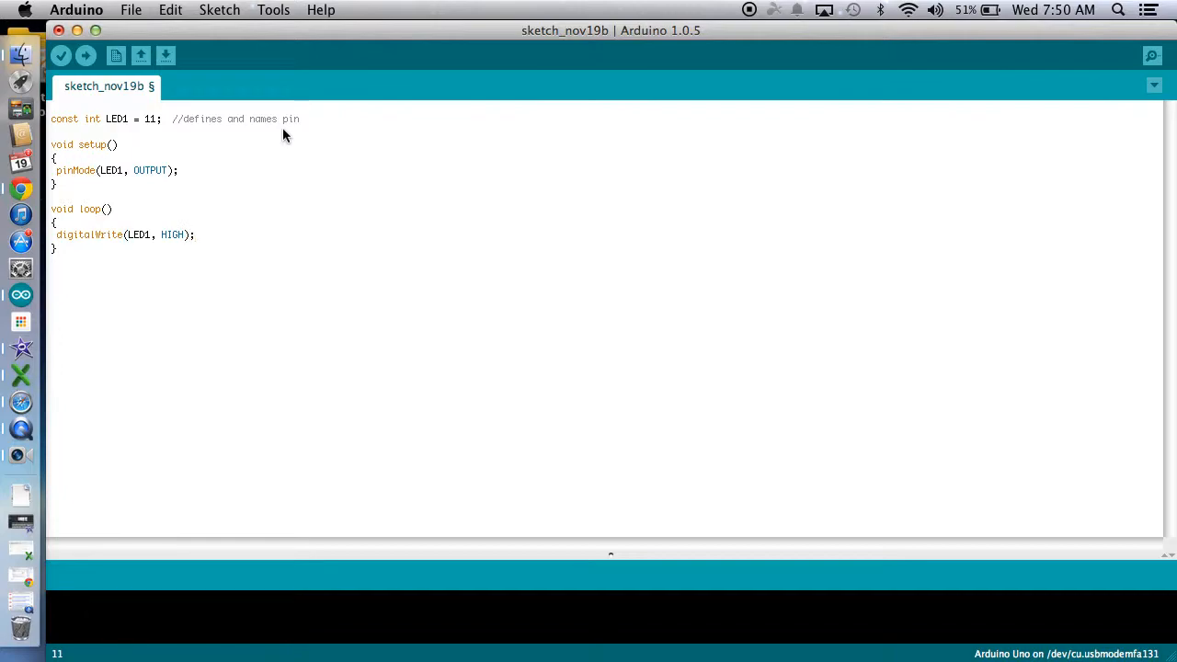
# - Add delay(1000); after the HIGH write
pyautogui.write('delay(')
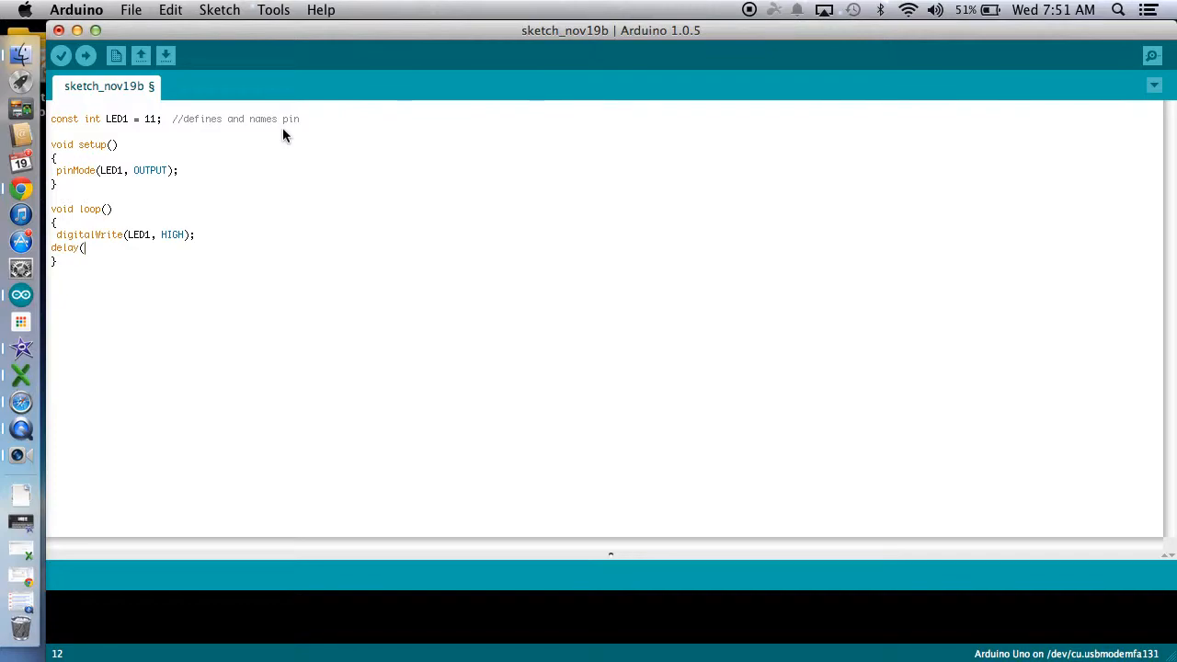
pyautogui.write('1000')
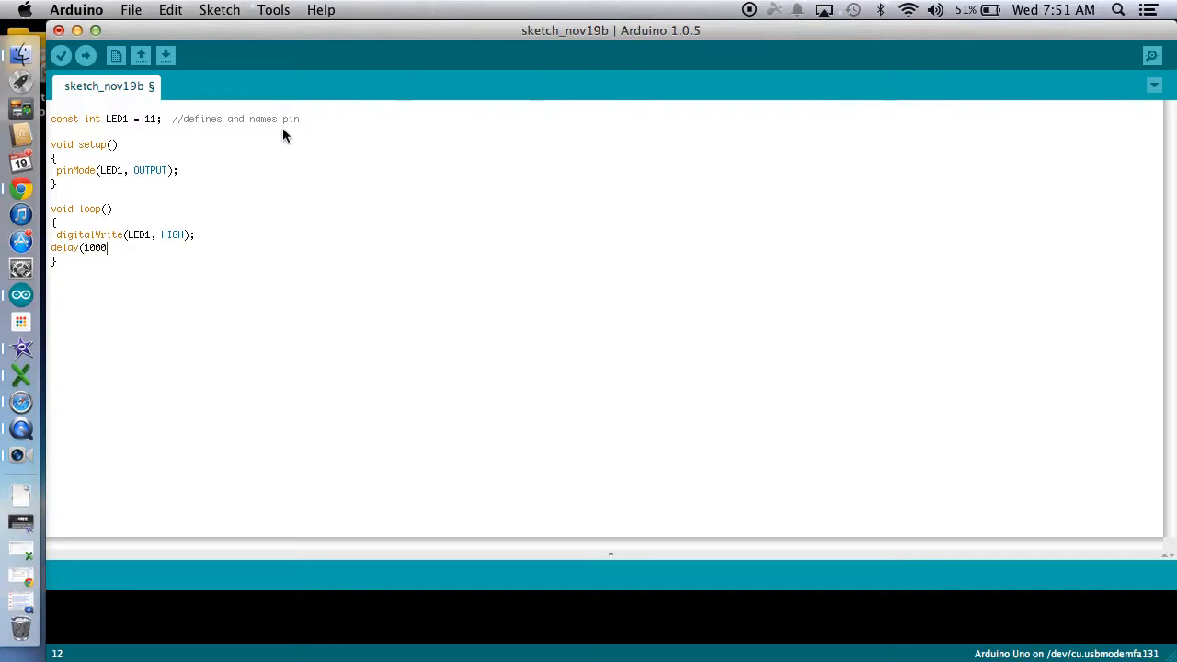
pyautogui.write(');')
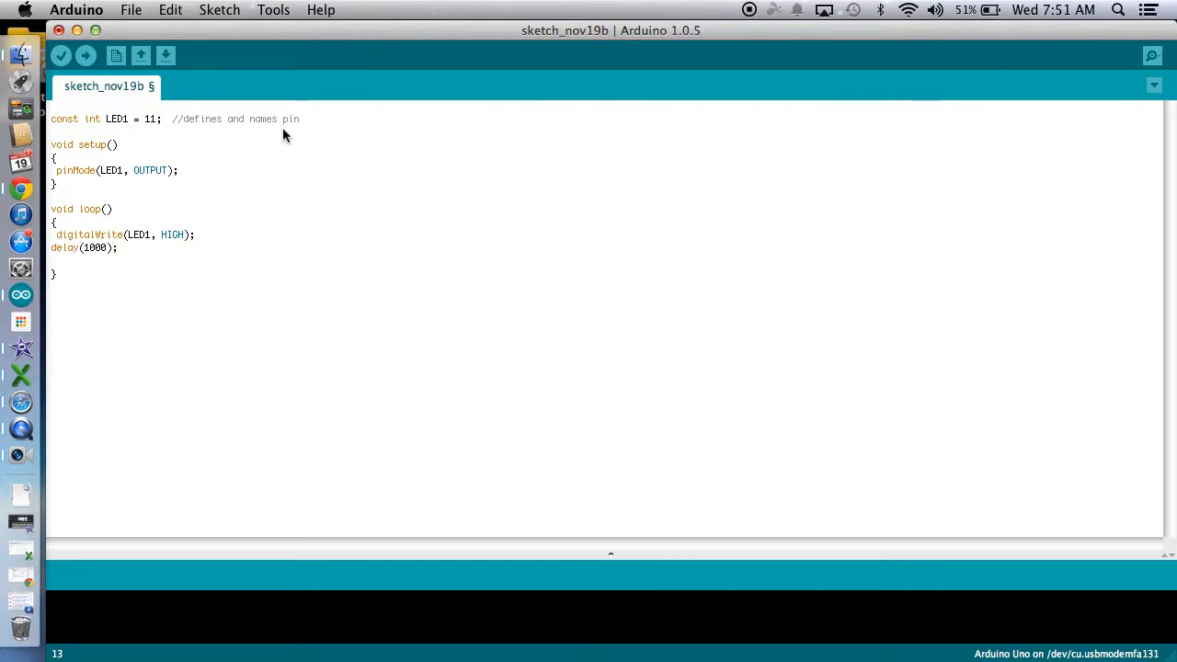
# - Write digitalWrite(LED1, LOW); to turn the LED off
pyautogui.write('digit')
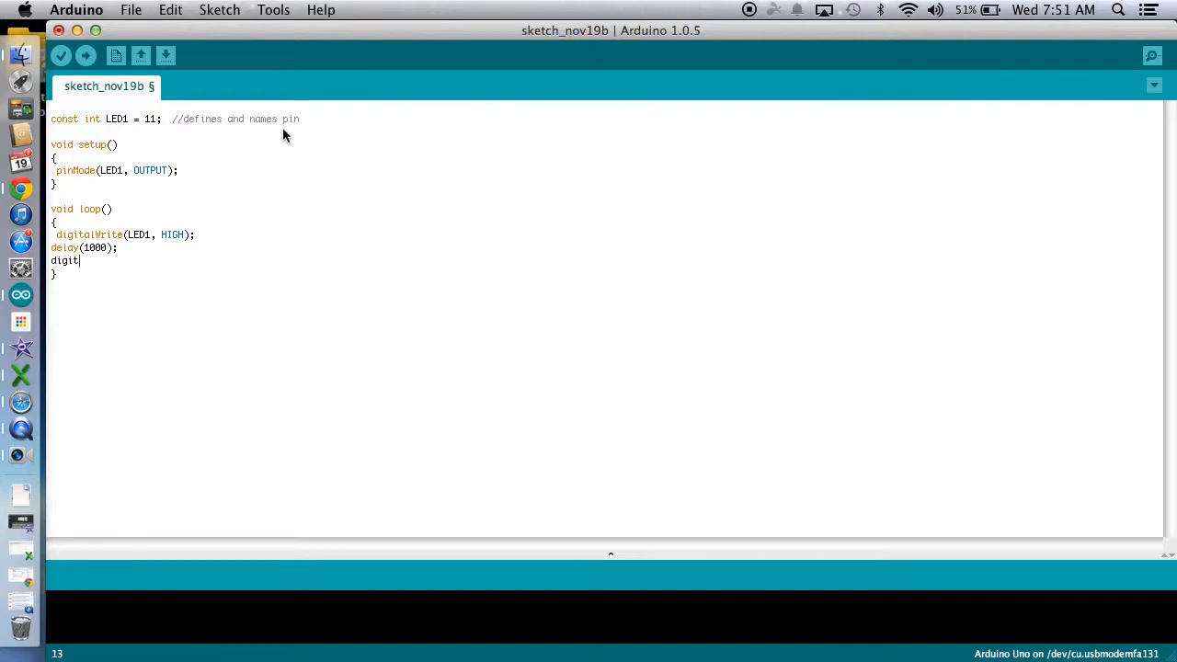
pyautogui.write('alWri')
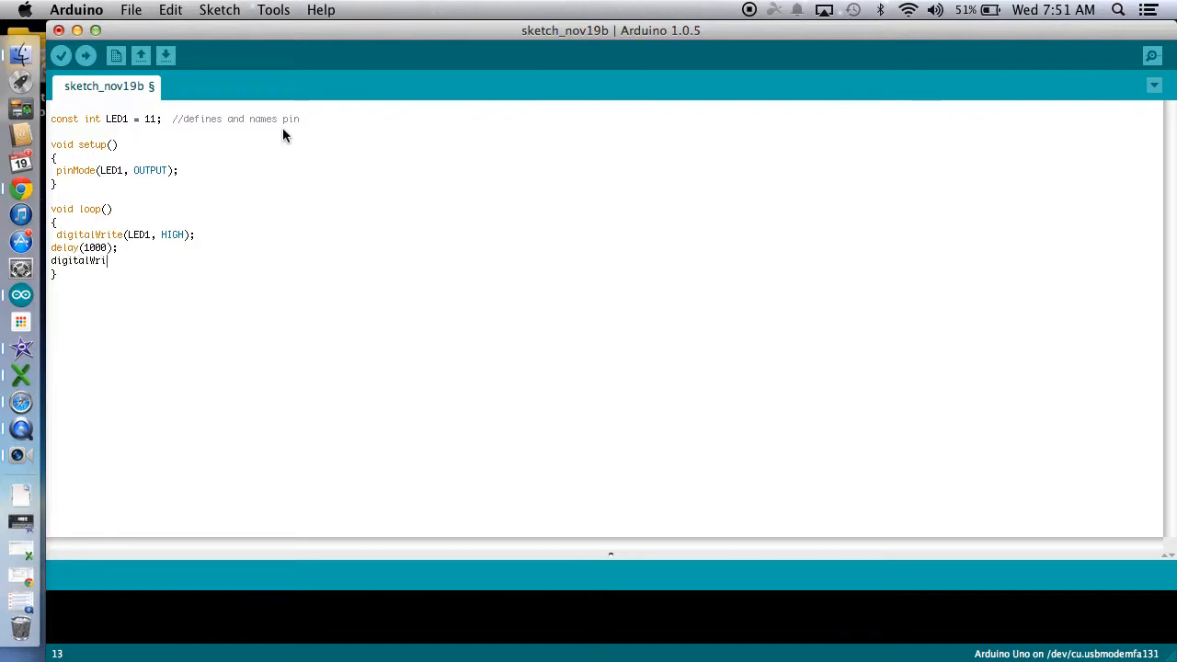
pyautogui.write('te')
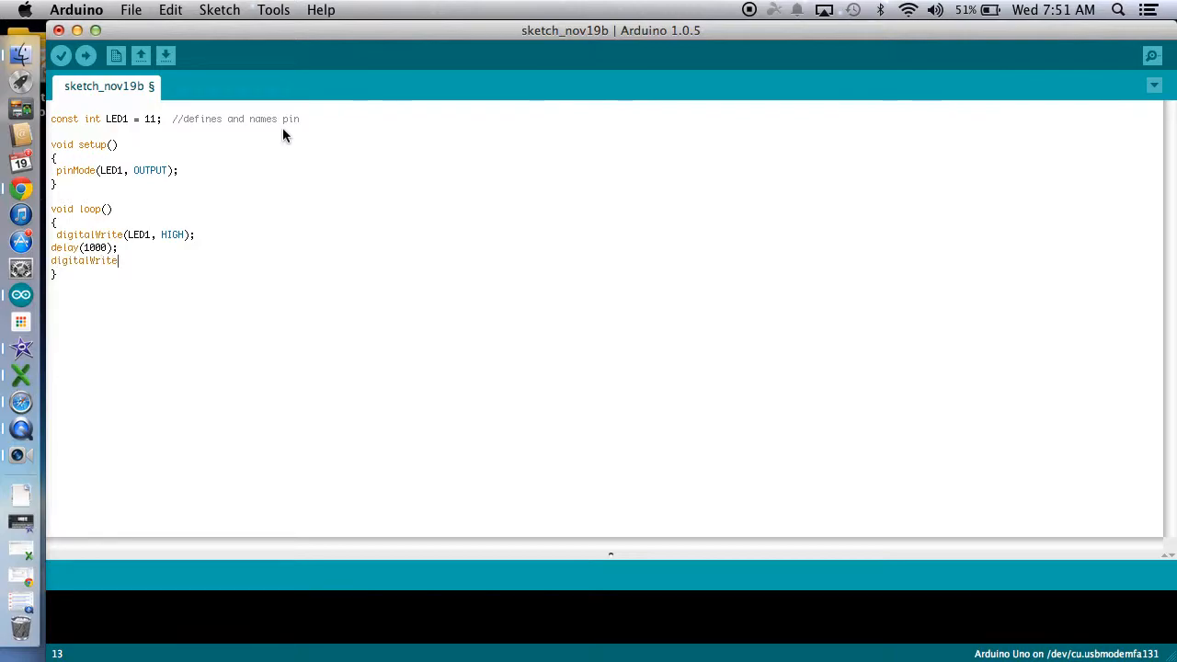
pyautogui.write('(LED')
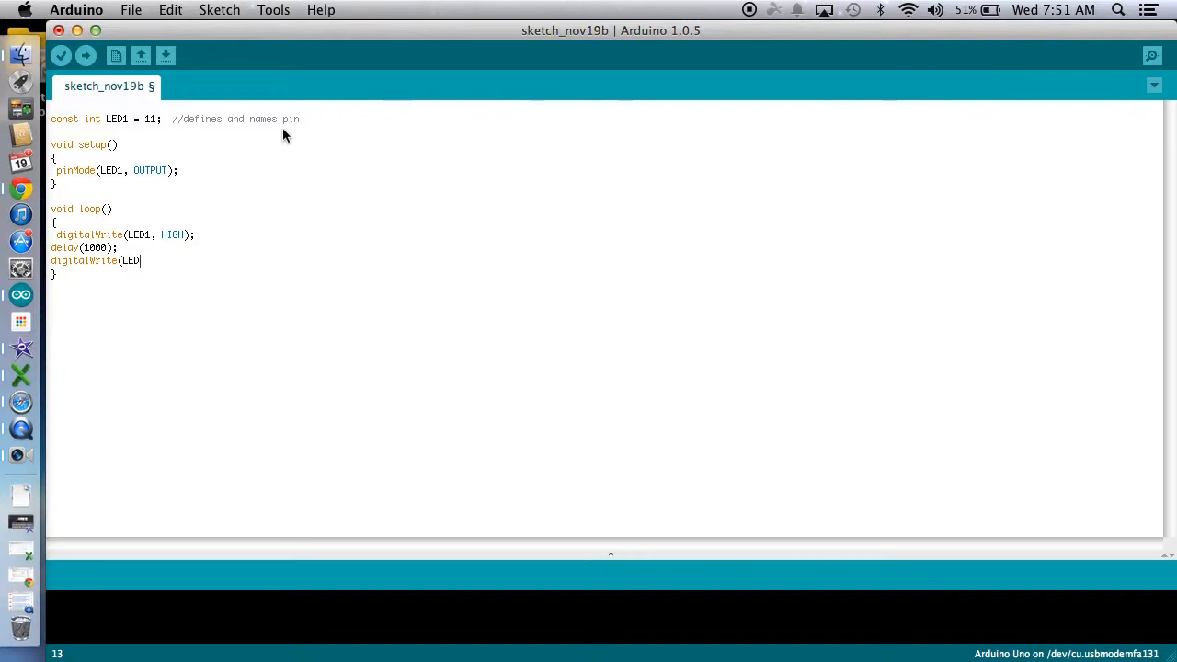
pyautogui.write('1, L')
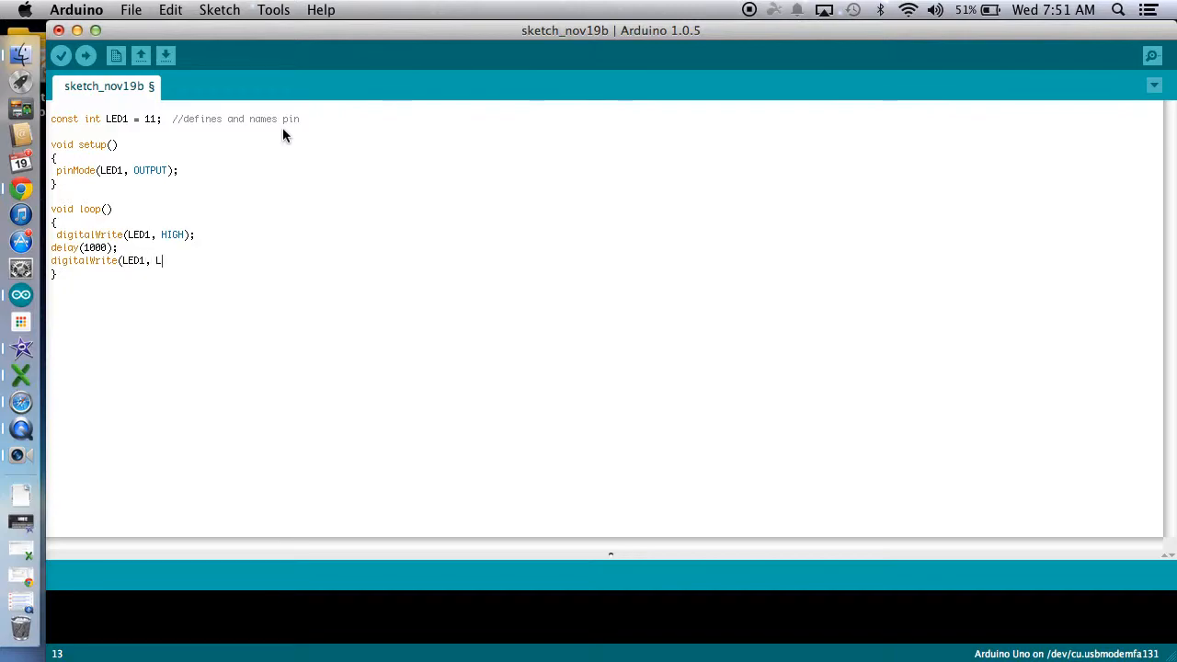
pyautogui.write('OW);')
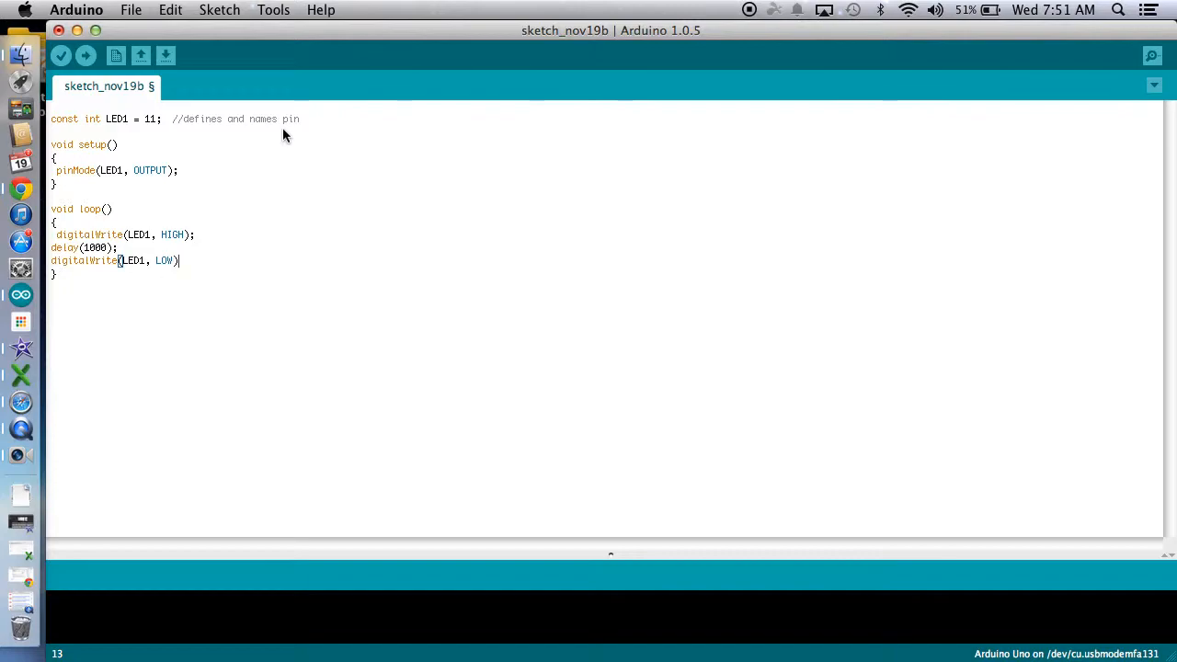
pyautogui.write(';')
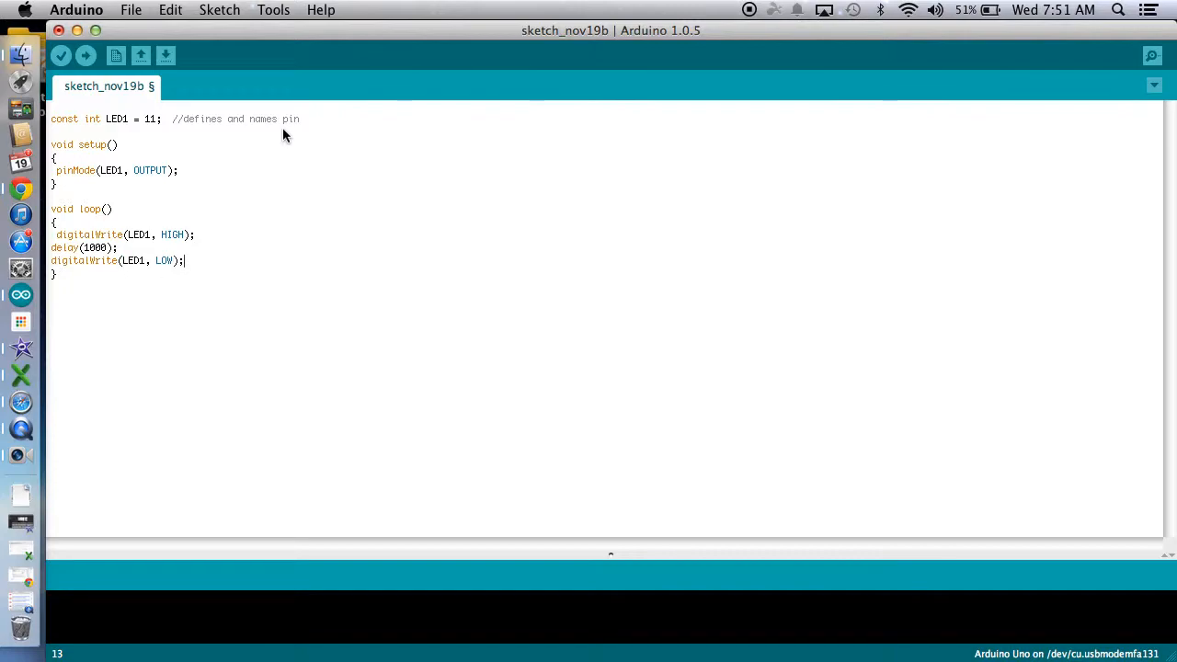
# - Add a second delay(1000); to finish the loop body
pyautogui.write('delay(')
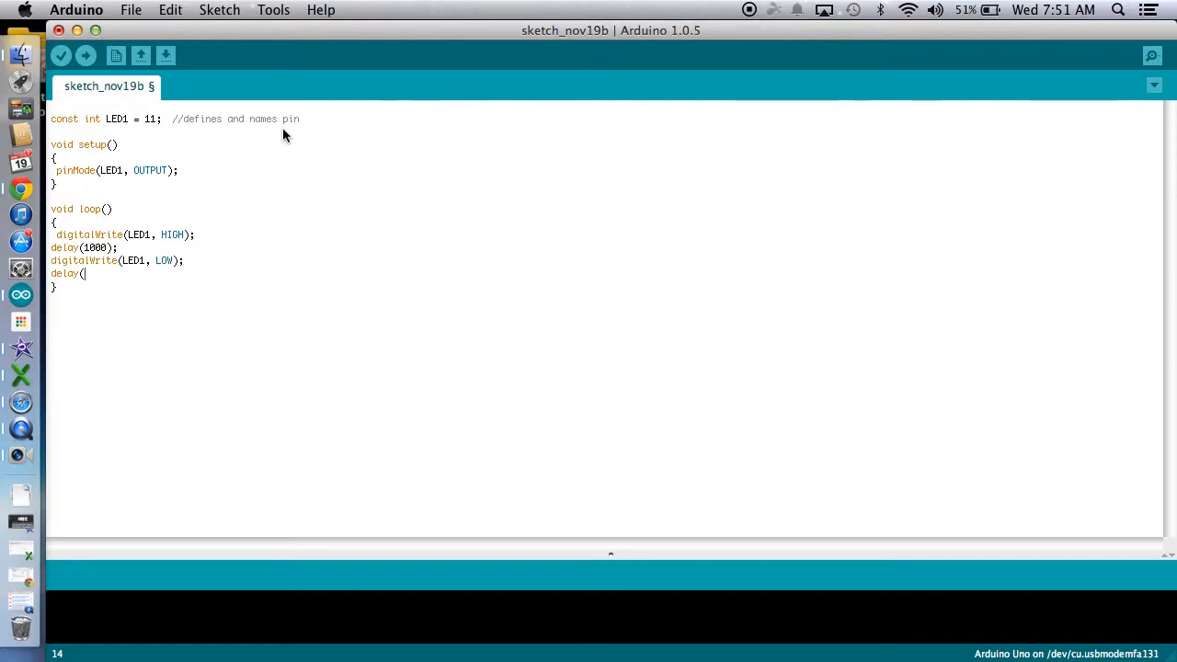
pyautogui.write('1000)')
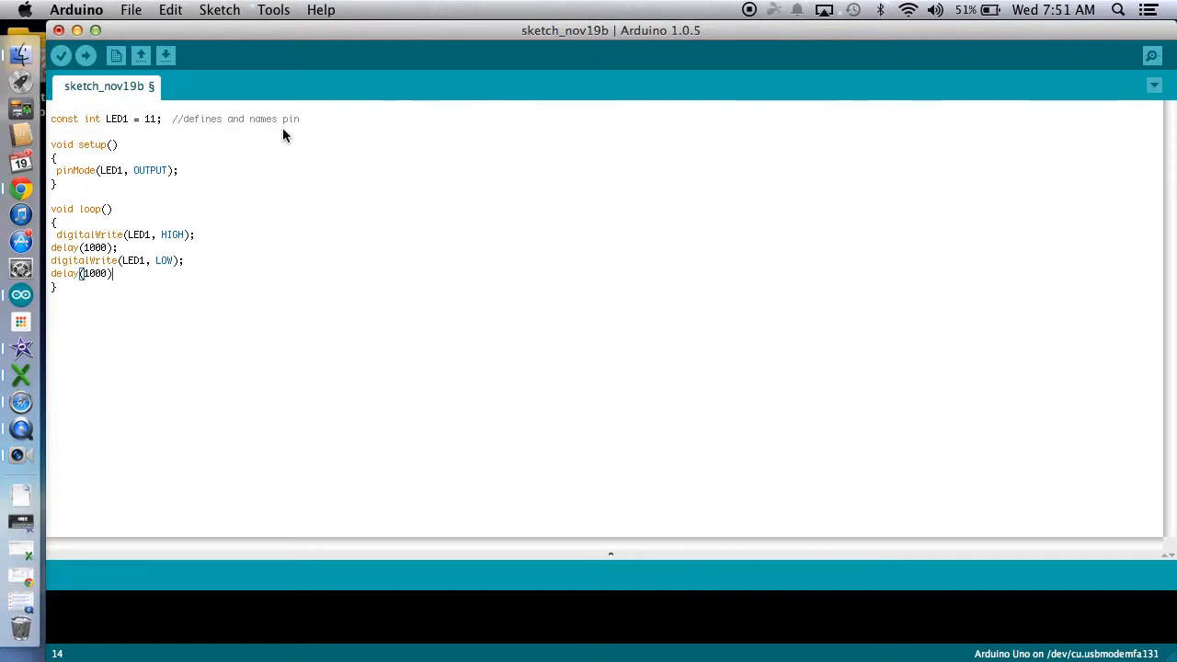
pyautogui.write(';')
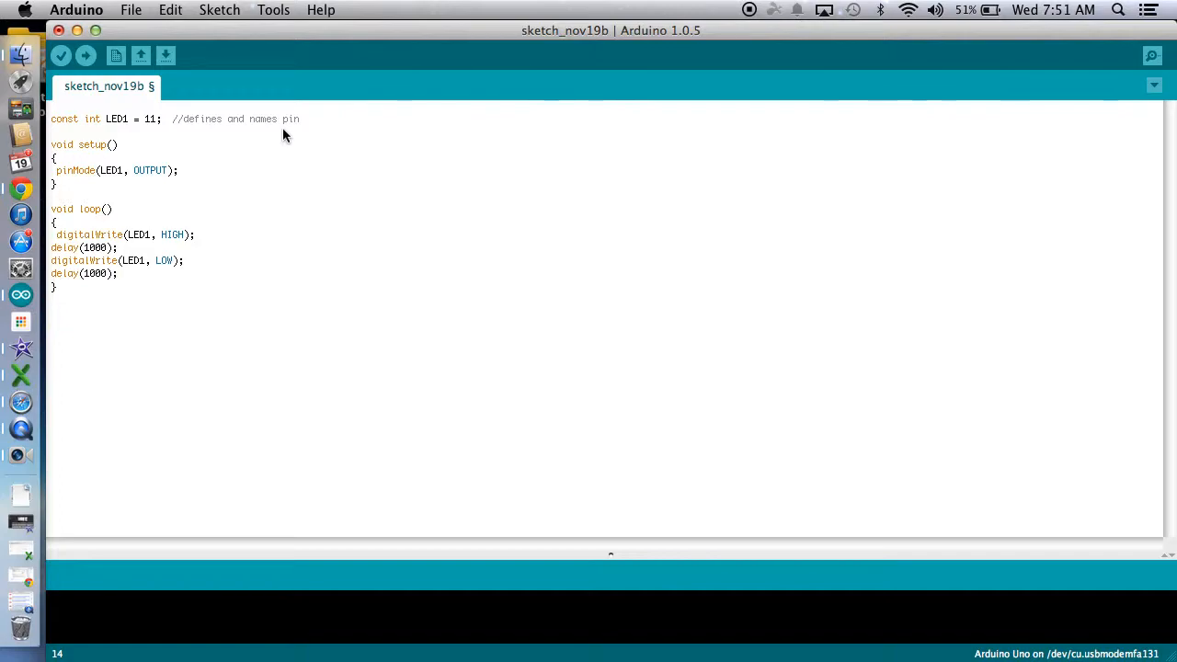
pyautogui.moveTo(212, 181)
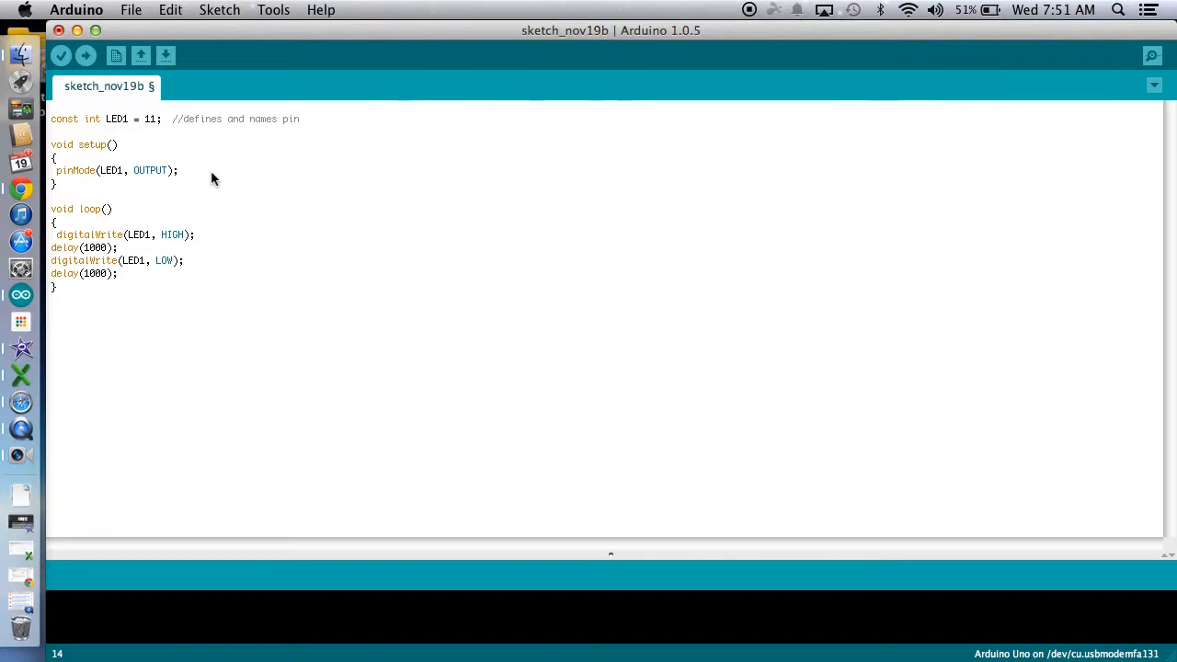
pyautogui.moveTo(22, 428)
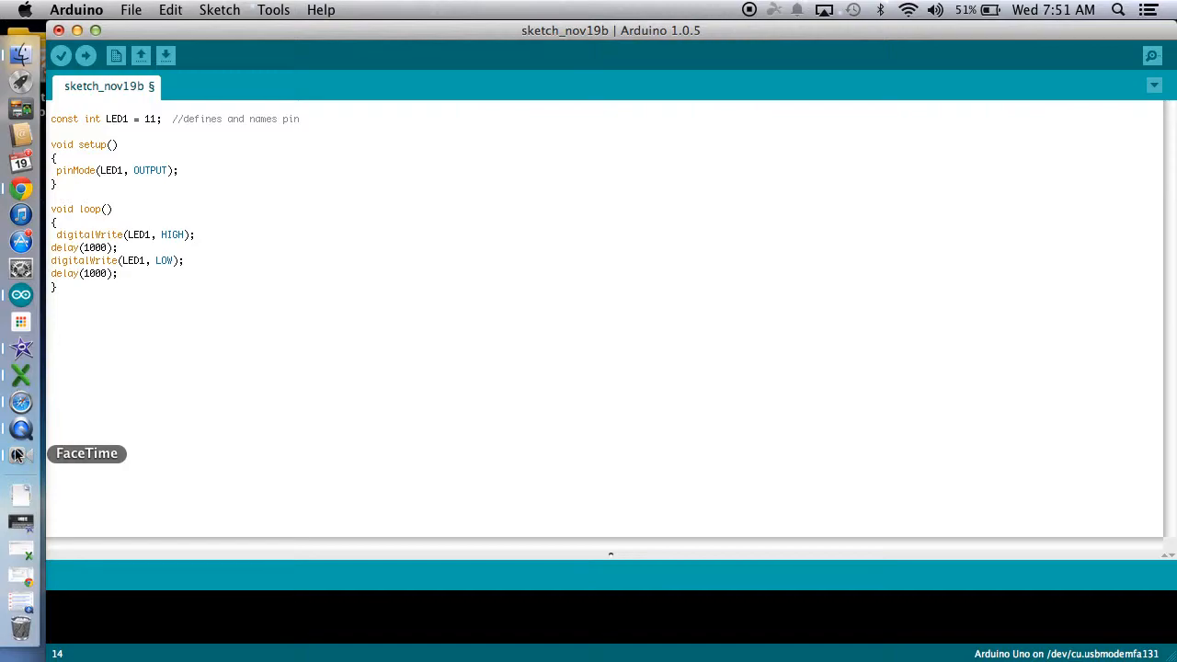
# - Show the breadboard on the FaceTime camera, then return to the sketch window
pyautogui.click(20, 453)
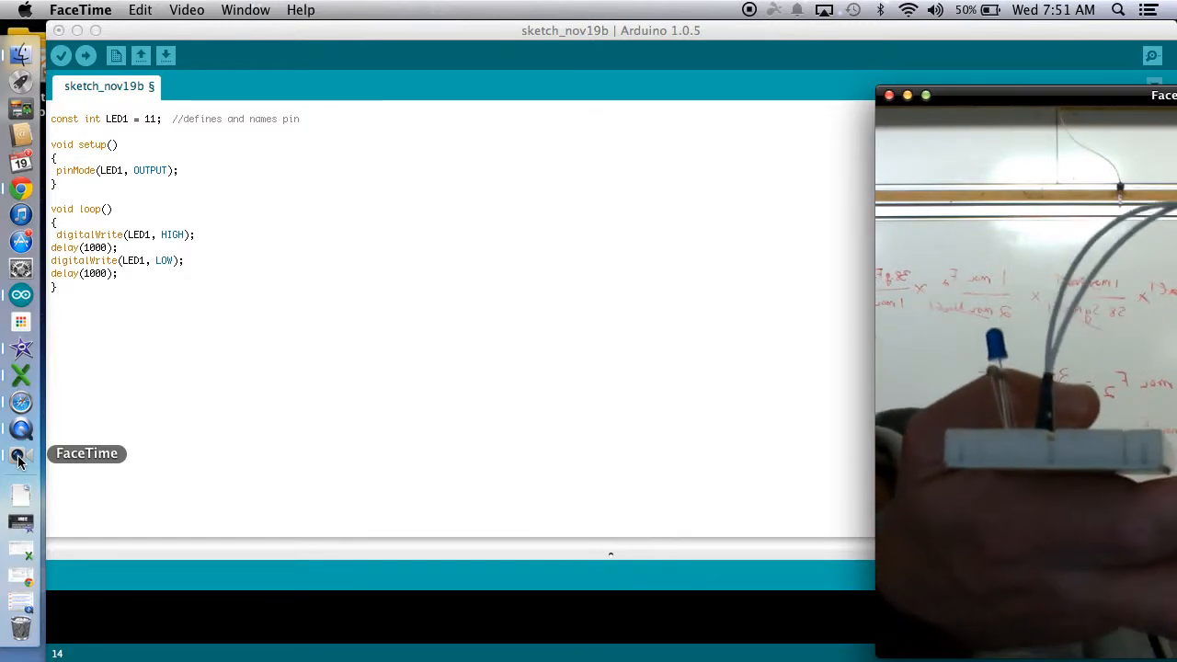
pyautogui.click(84, 55)
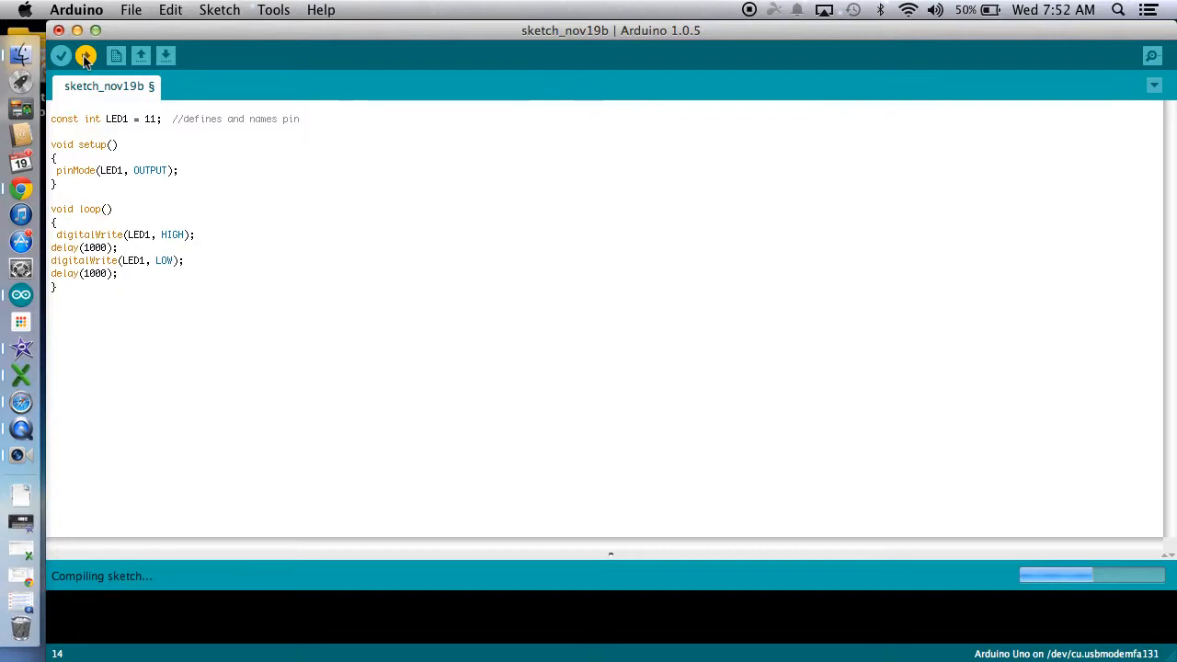
# - Attempt an upload and acknowledge the serial-port-not-found warning
pyautogui.click(85, 55)
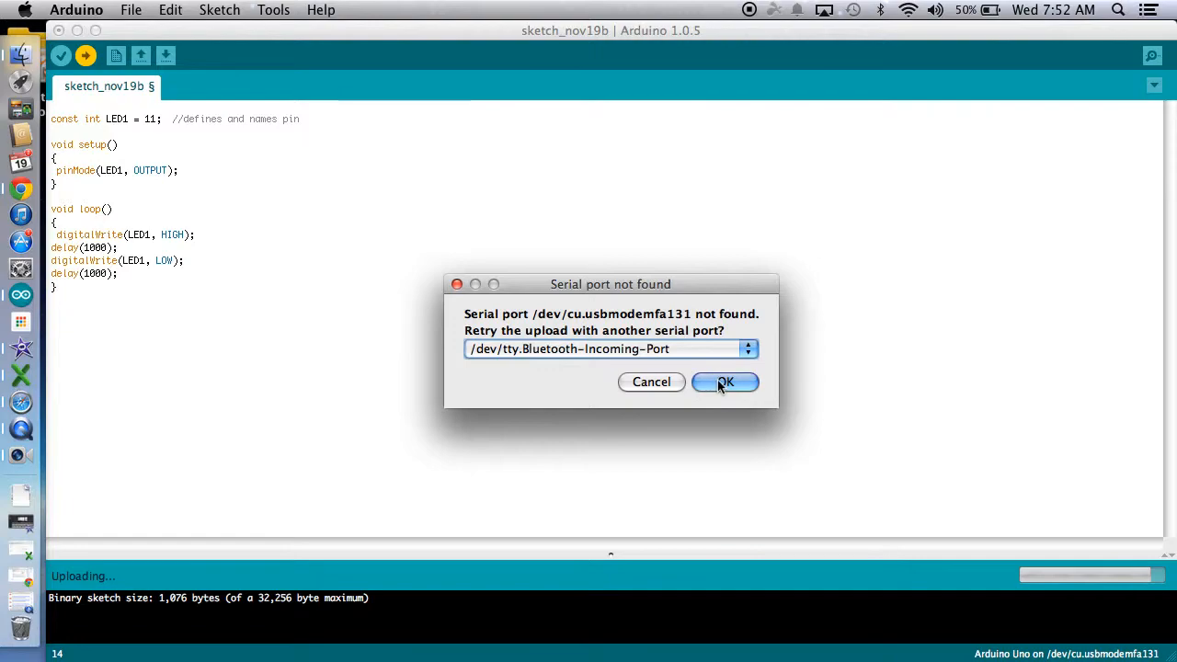
pyautogui.moveTo(724, 386)
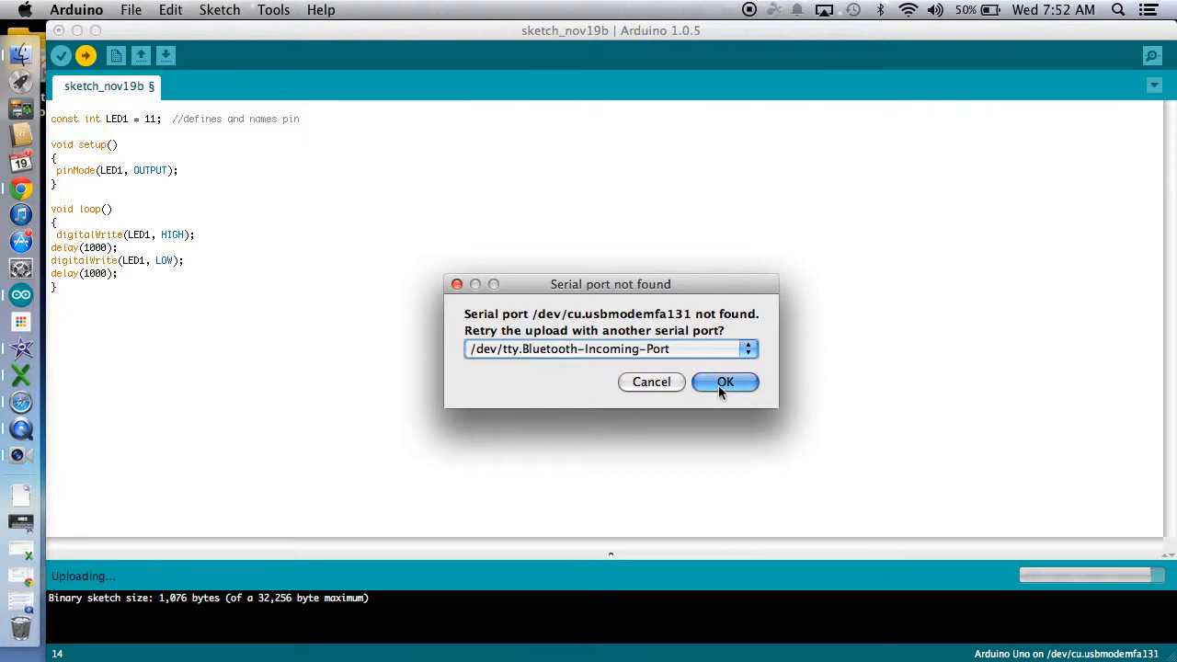
pyautogui.click(724, 380)
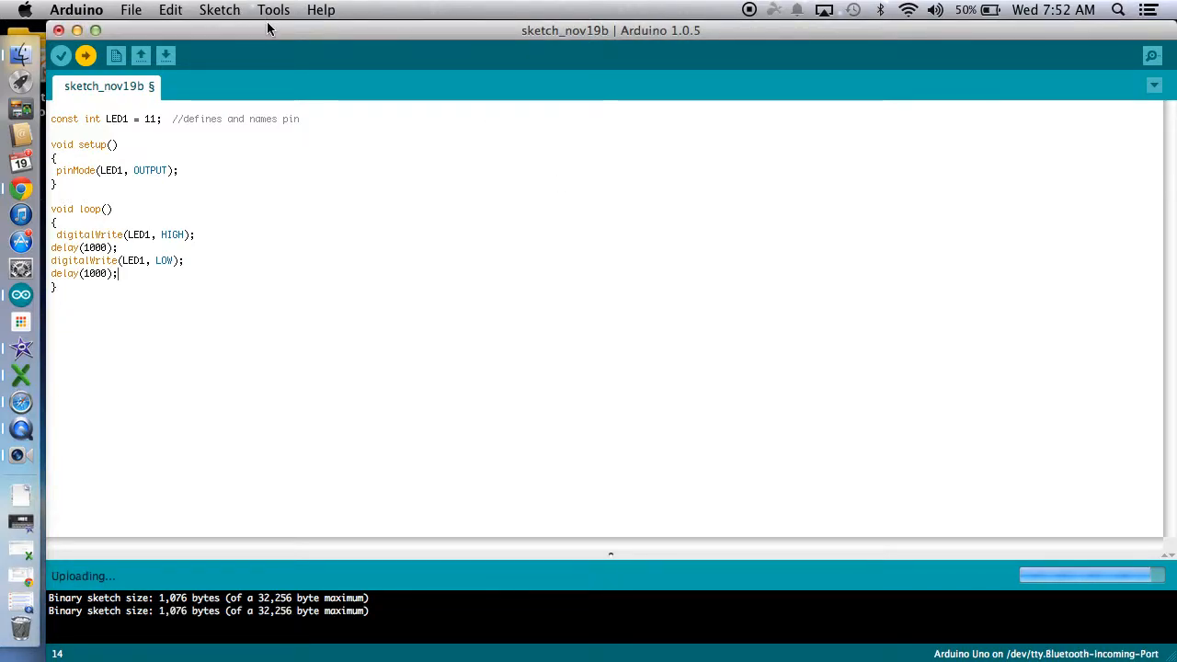
# - Set the serial port to /dev/cu.usbserial-A603R4AW under Tools
pyautogui.click(272, 11)
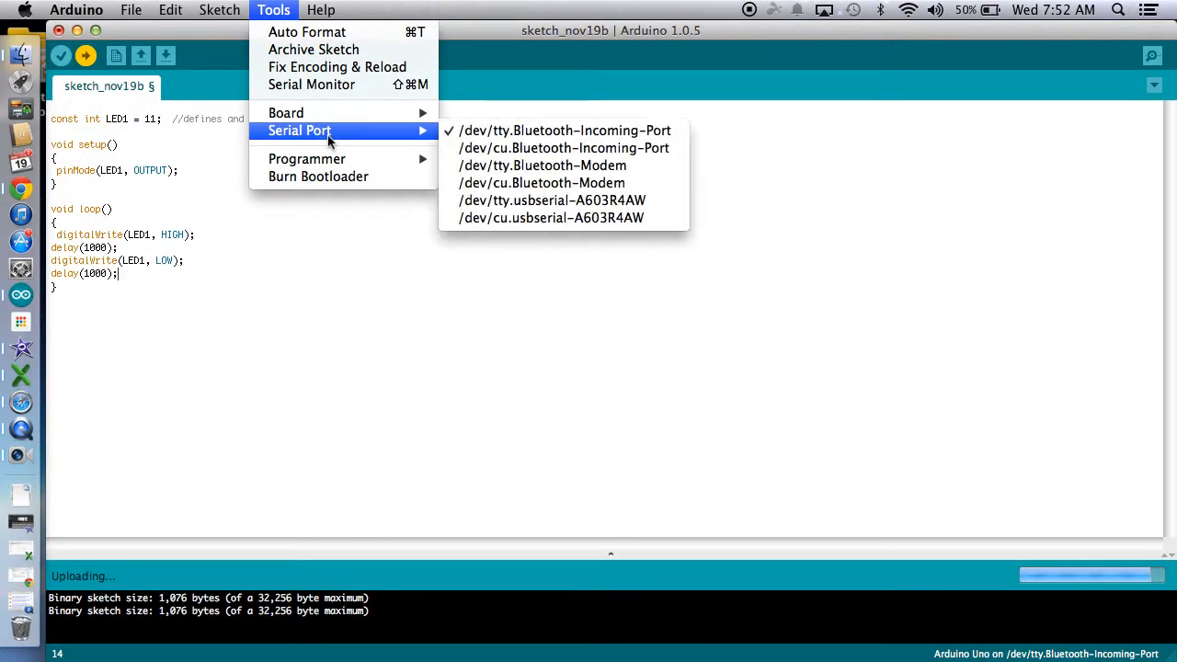
pyautogui.moveTo(551, 217)
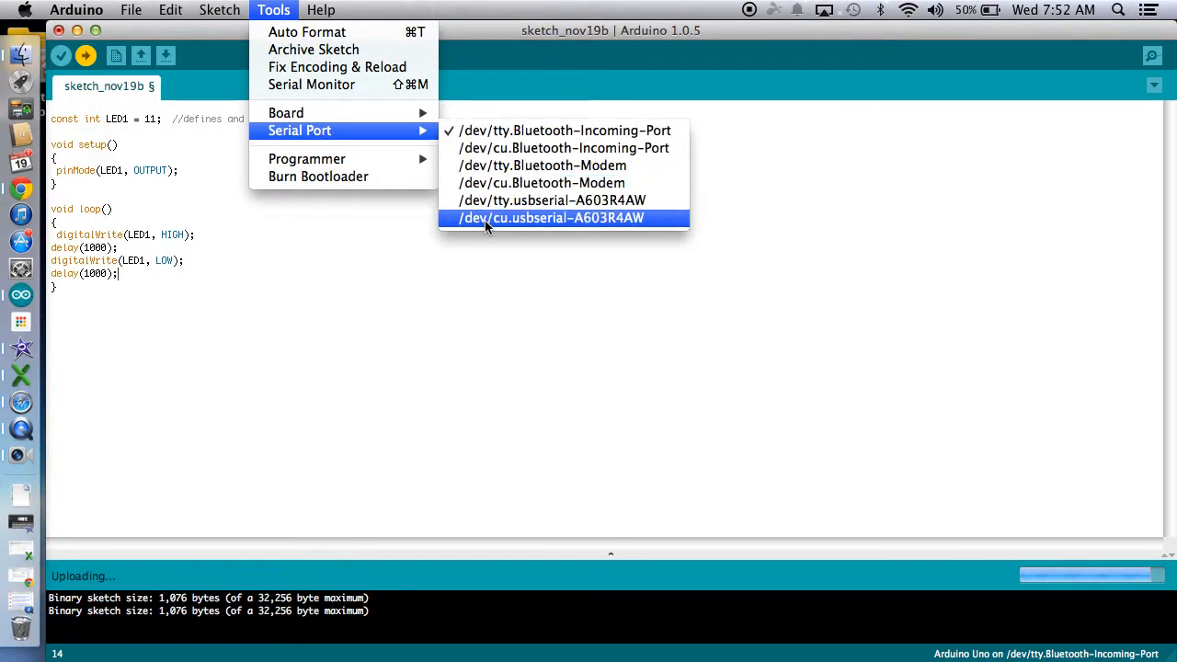
pyautogui.click(552, 217)
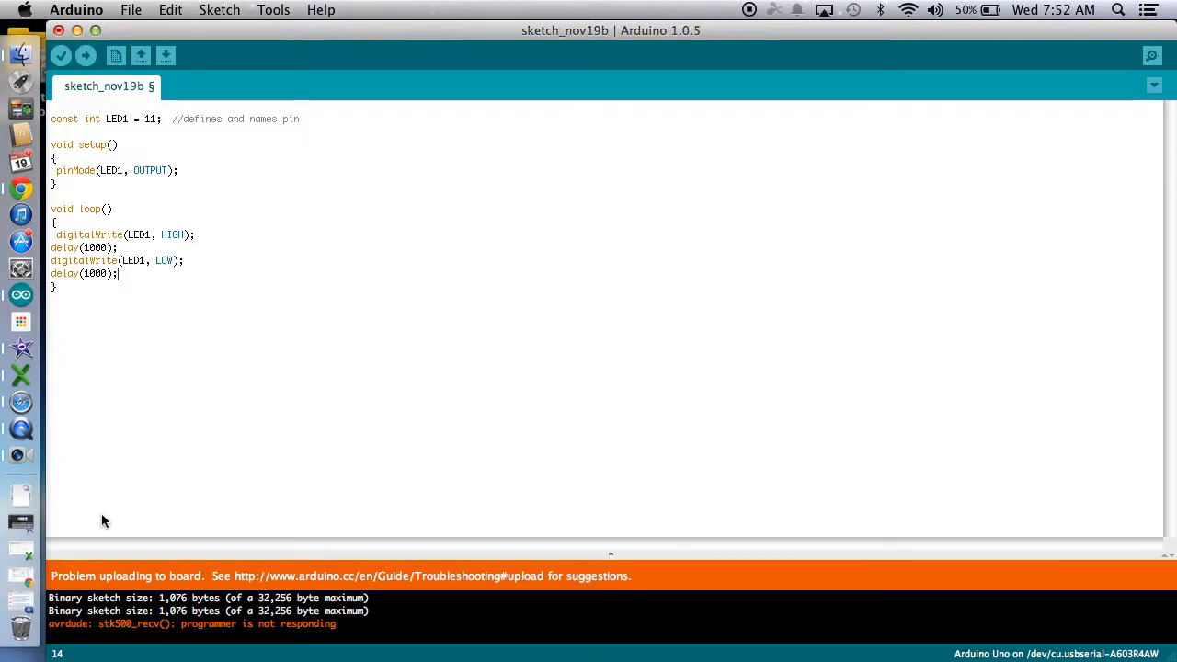
pyautogui.moveTo(140, 153)
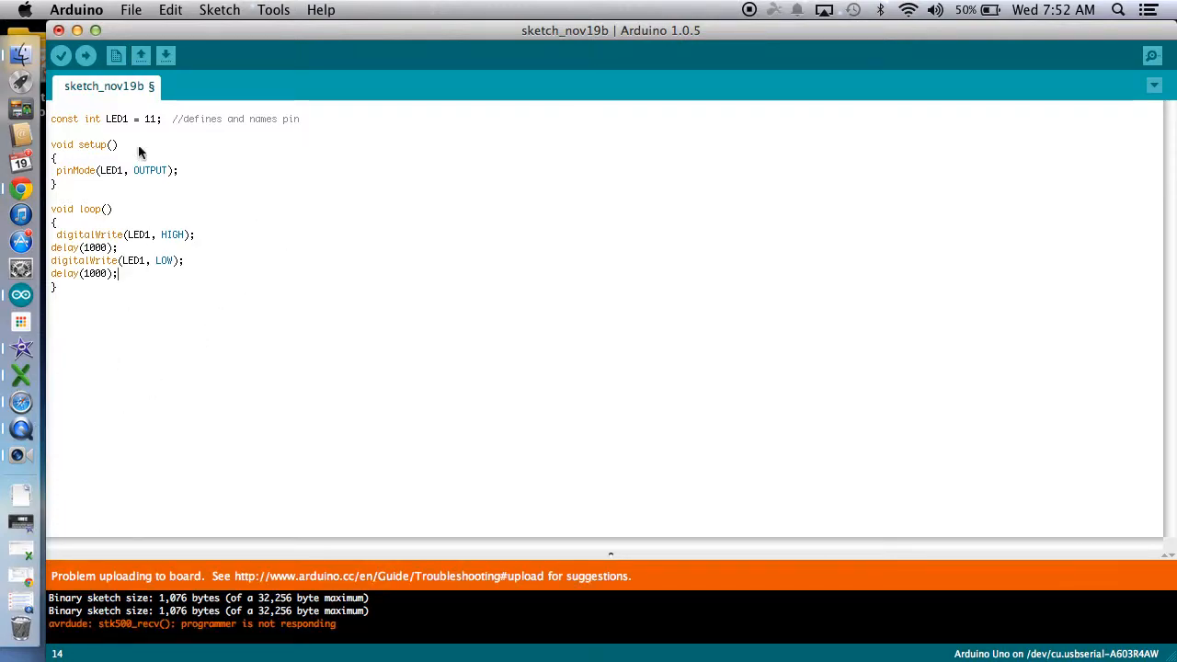
pyautogui.click(85, 55)
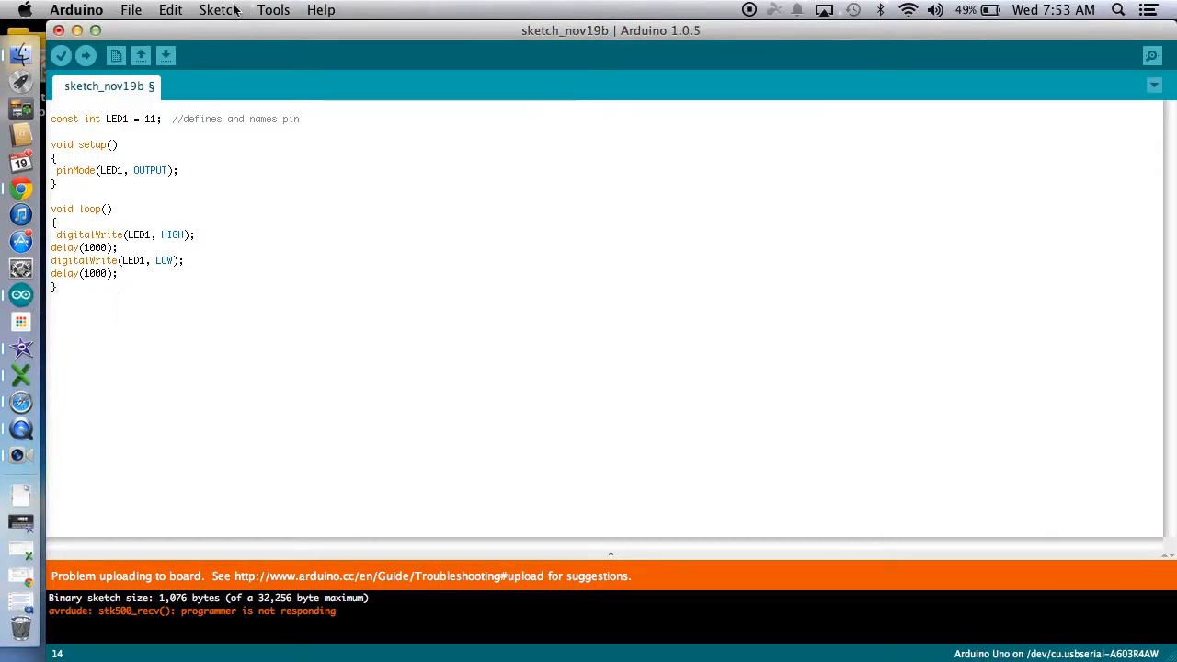
# - Select serial port /dev/cu.usbmodemfa131 and upload the blink sketch successfully
pyautogui.click(272, 11)
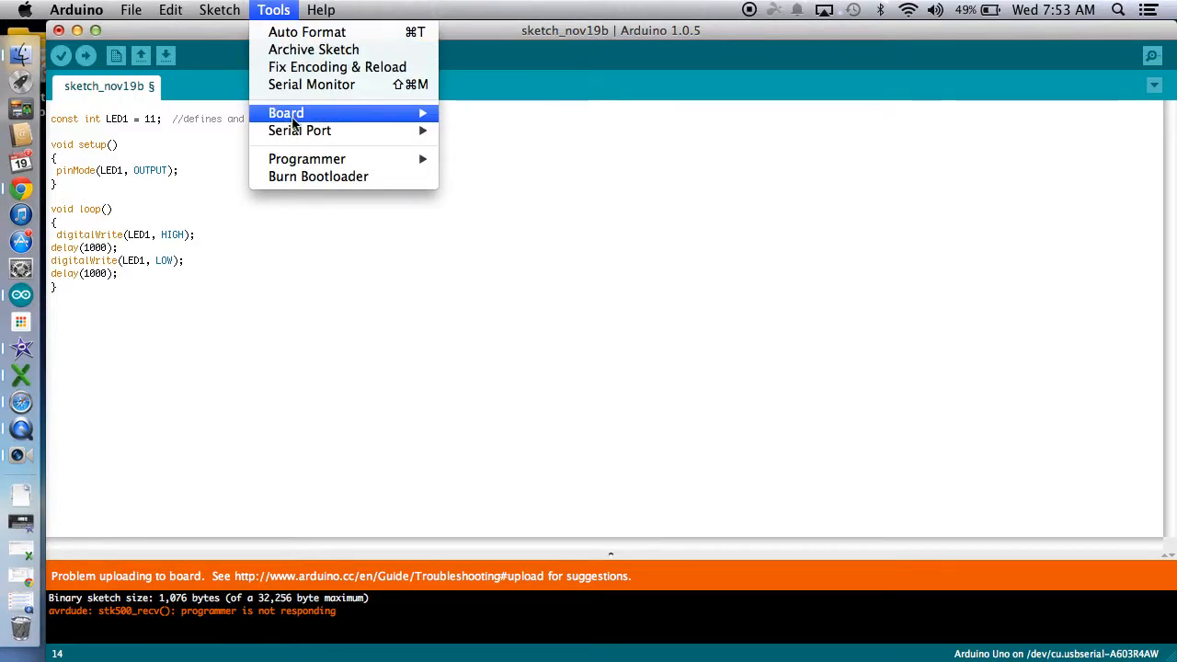
pyautogui.moveTo(298, 128)
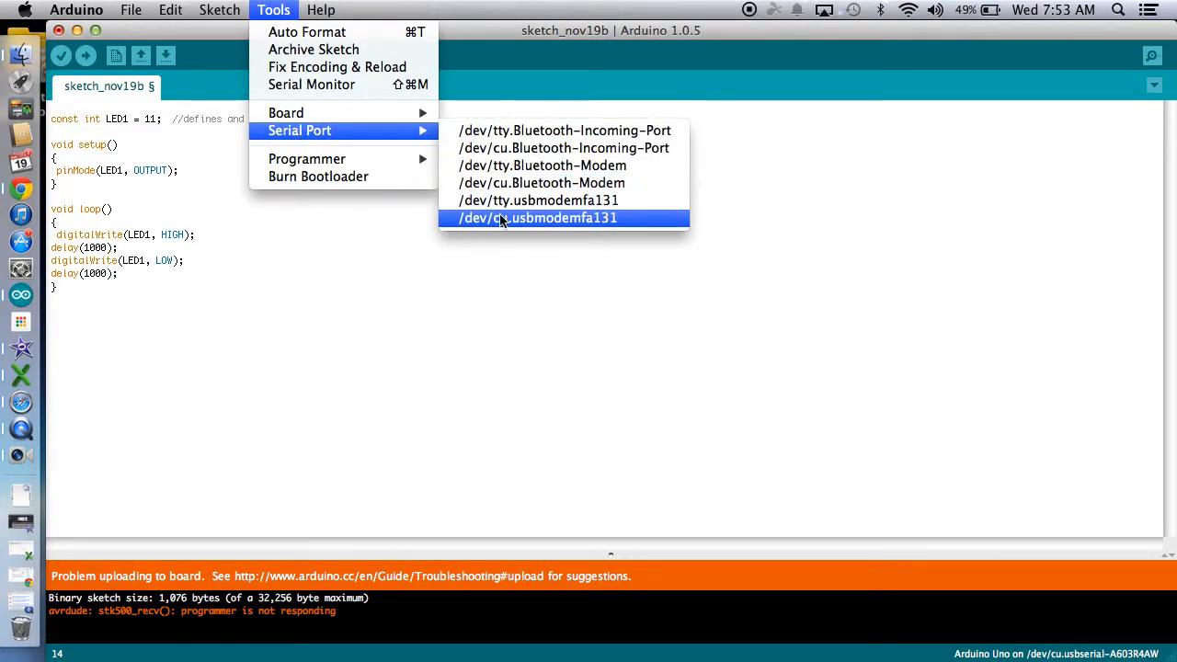
pyautogui.moveTo(545, 230)
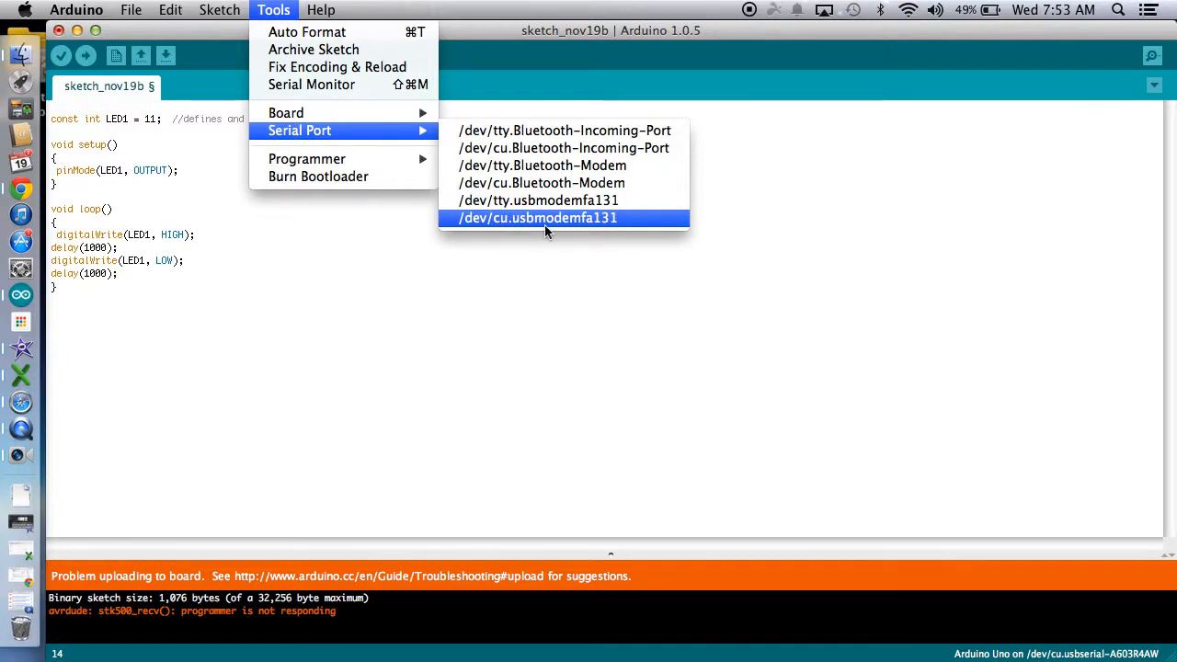
pyautogui.click(537, 217)
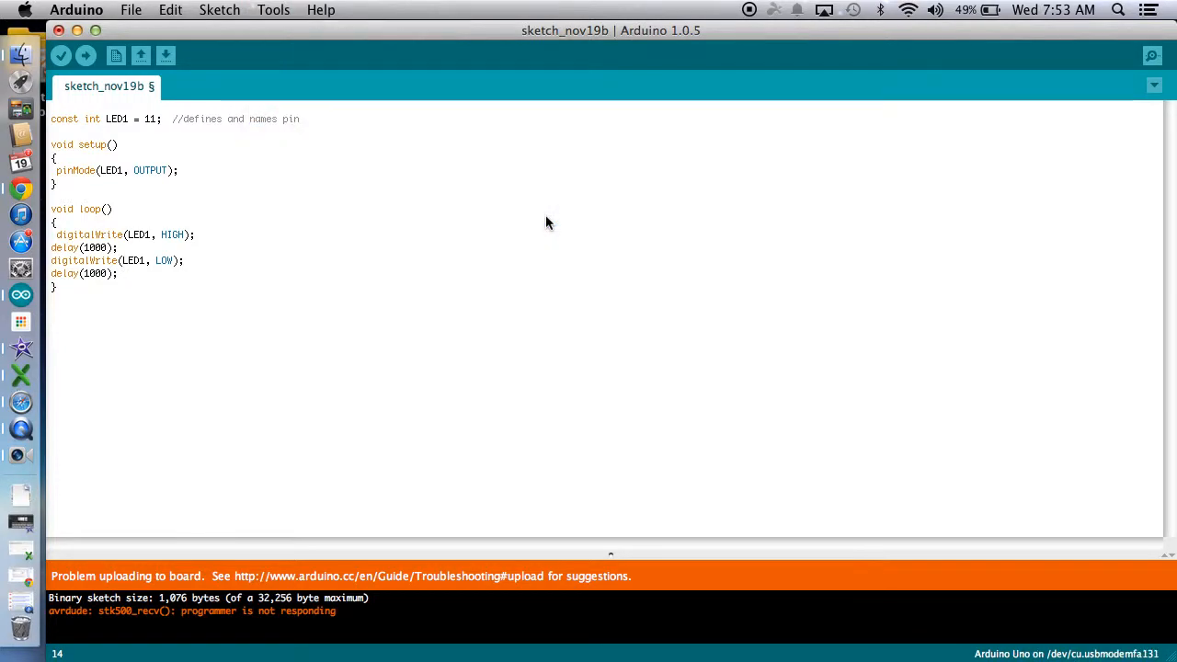
pyautogui.click(85, 55)
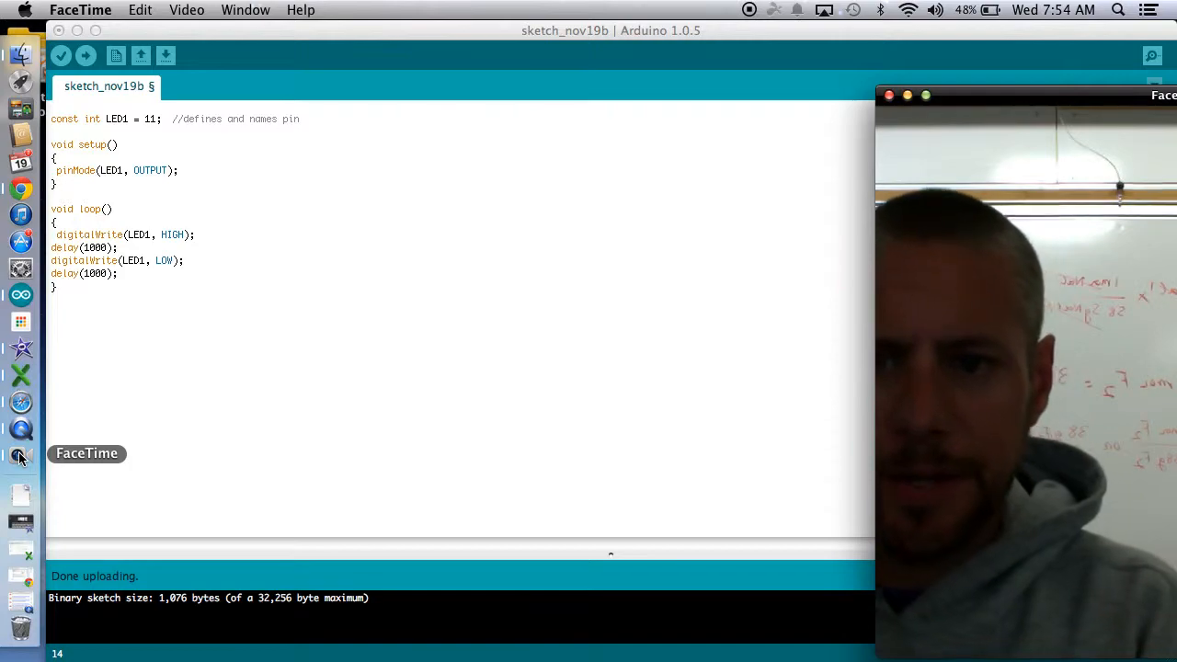
pyautogui.moveTo(111, 302)
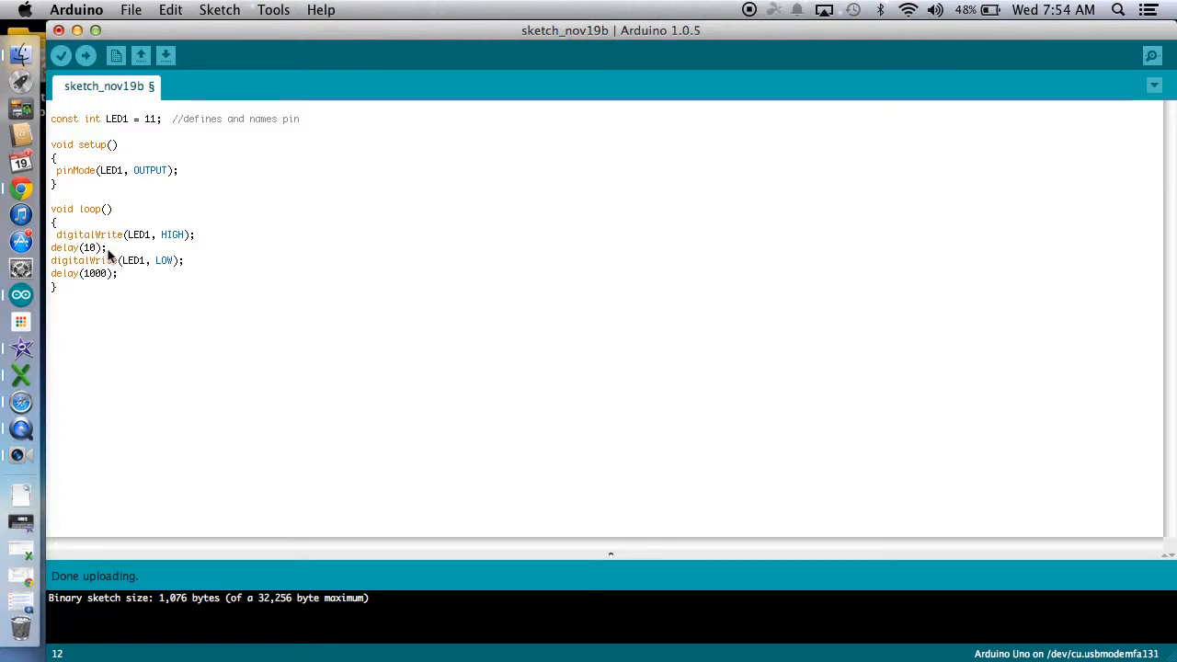
# - Upload the sketch with 15 ms delays and watch the LED on camera
pyautogui.write('5')
pyautogui.click(86, 272)
pyautogui.write('5')
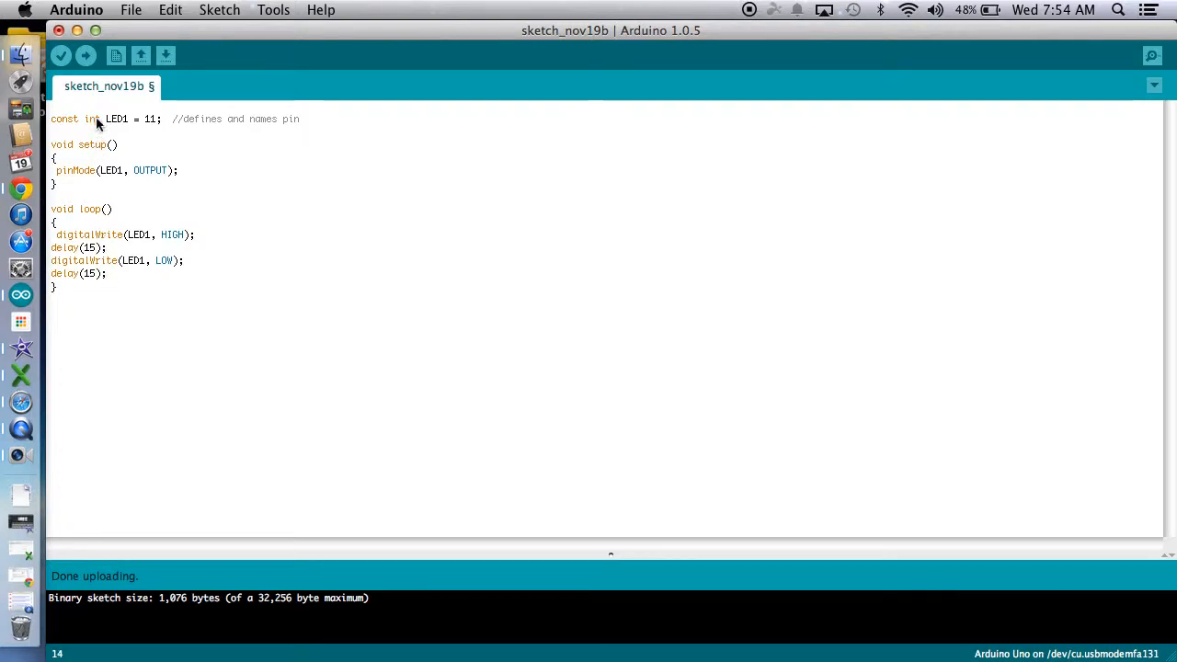
pyautogui.click(85, 55)
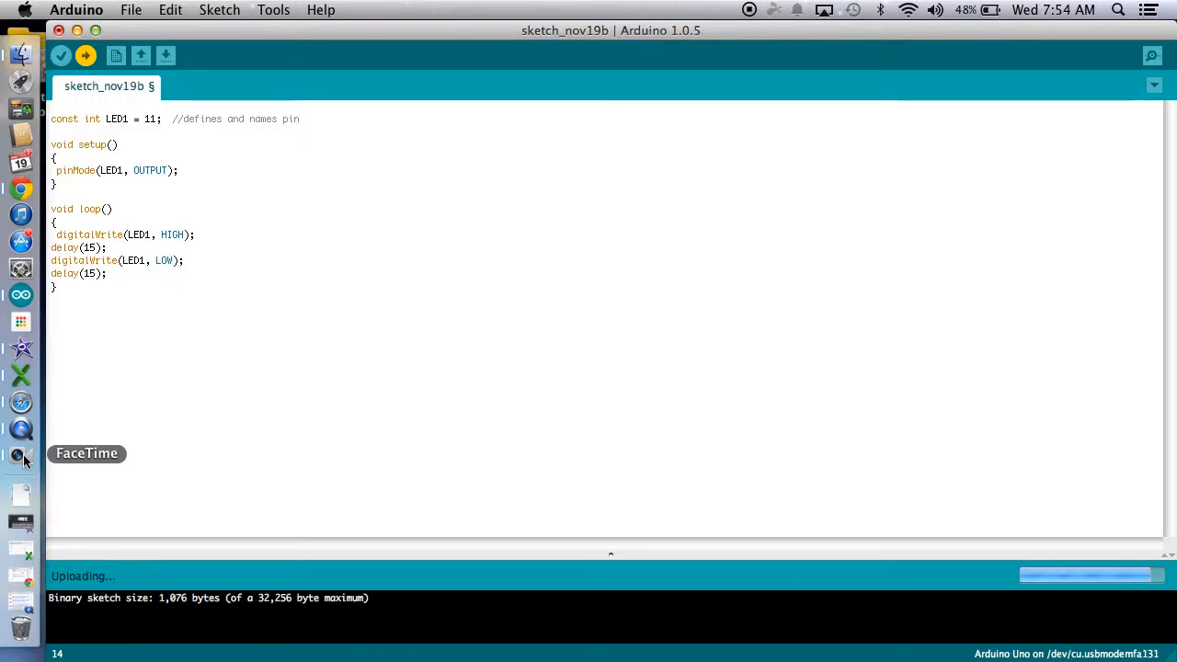
pyautogui.click(20, 453)
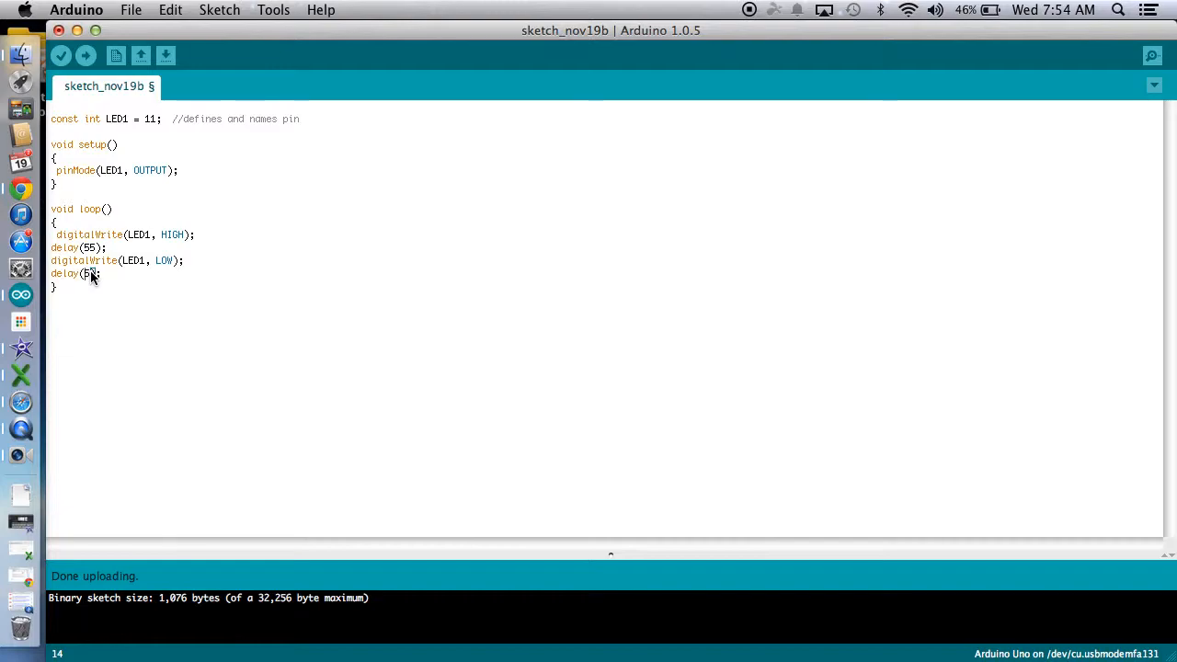
# - Re-upload with both delays at 55 ms and watch the LED on camera
pyautogui.click(85, 55)
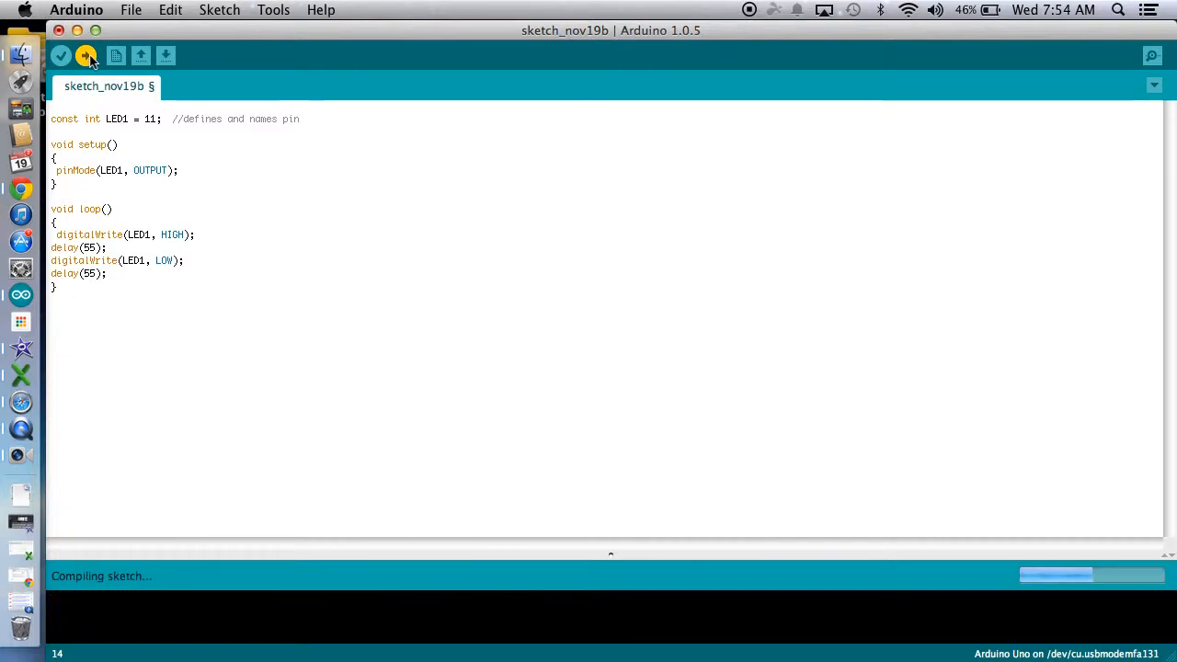
pyautogui.click(21, 456)
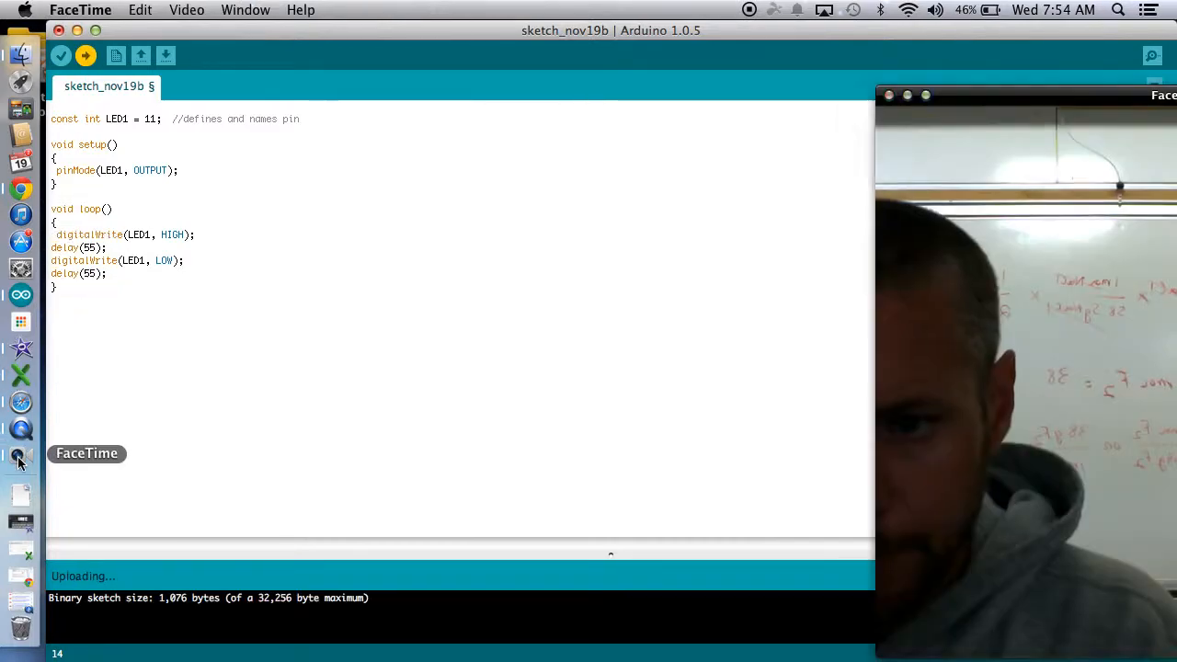